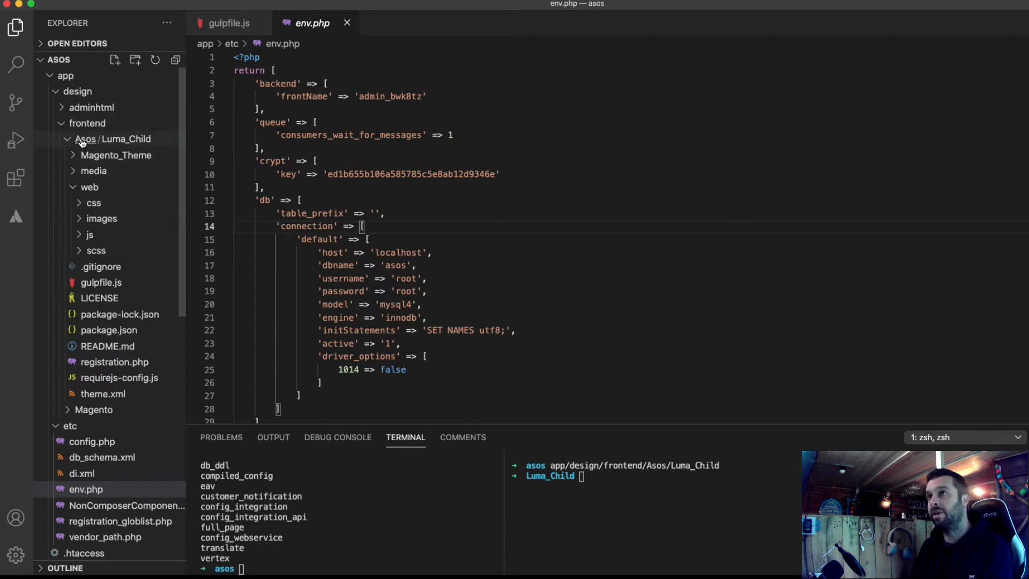
mouse_move(113, 162)
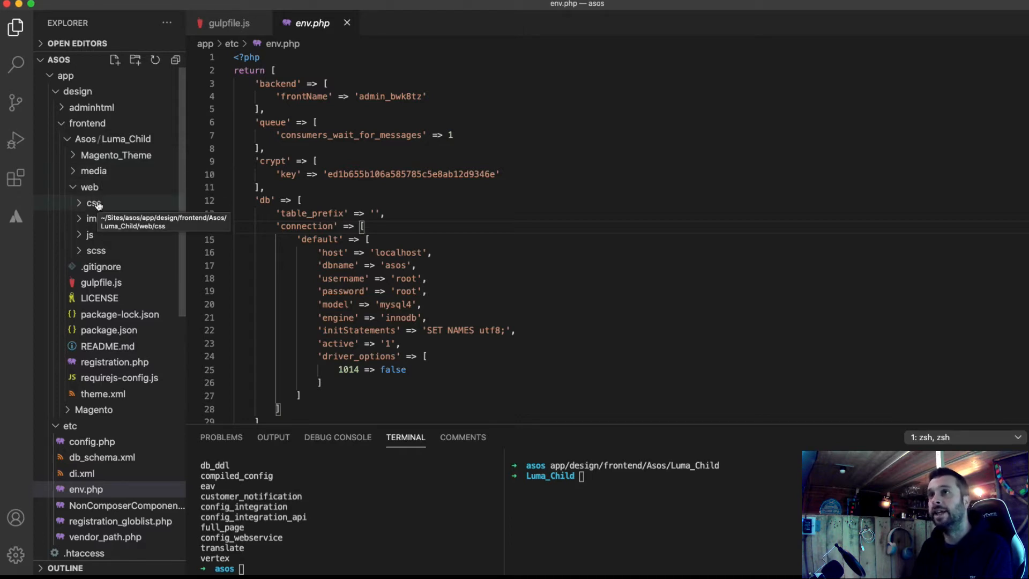
Expand the theme's web/css folder to reveal styles.css alongside default_head_blocks.xml.
click(93, 202)
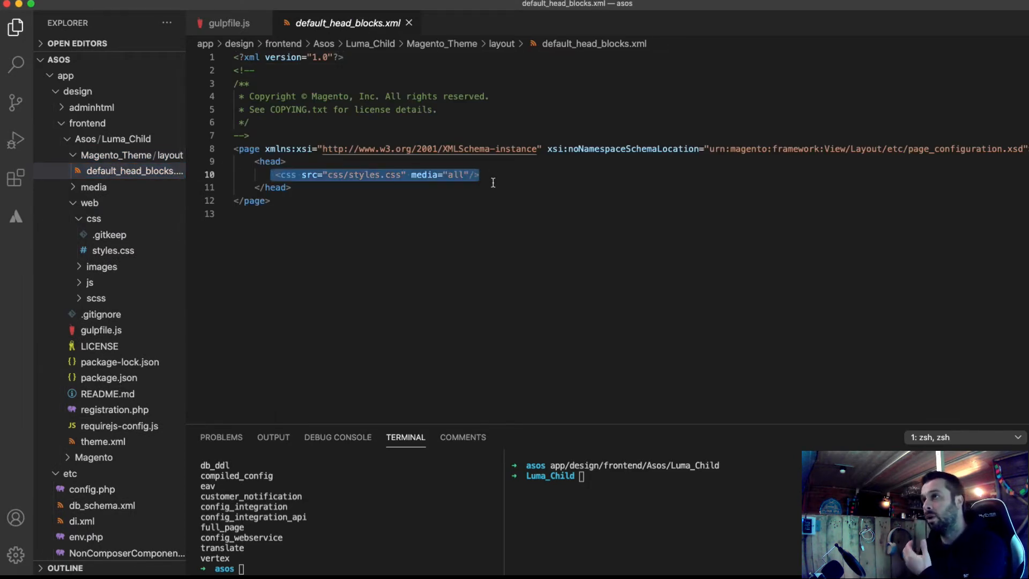
mouse_move(480, 208)
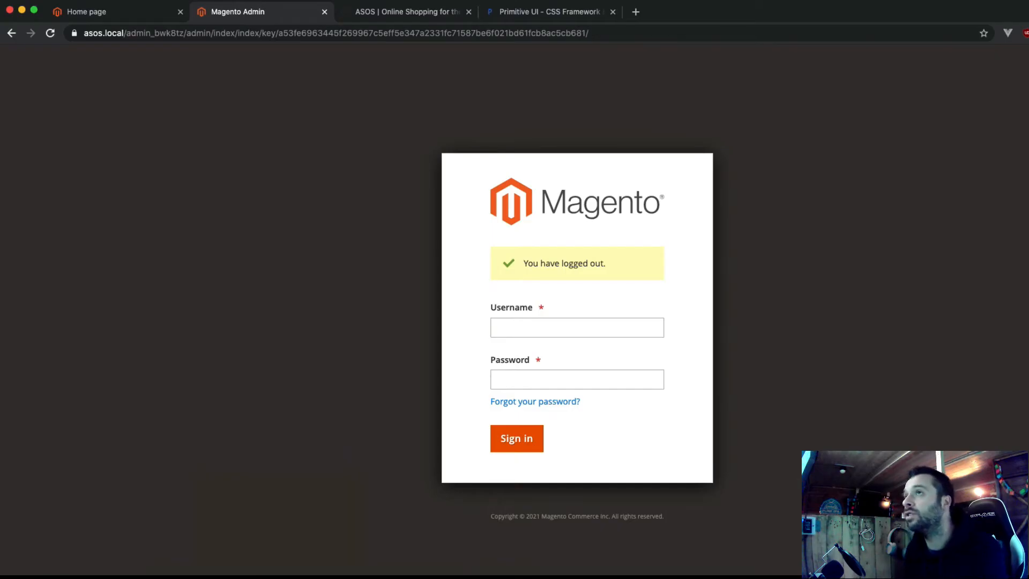
Browse Primitive UI's Grid, Containers, Typography, Tables, Code and Helpers sections.
click(550, 12)
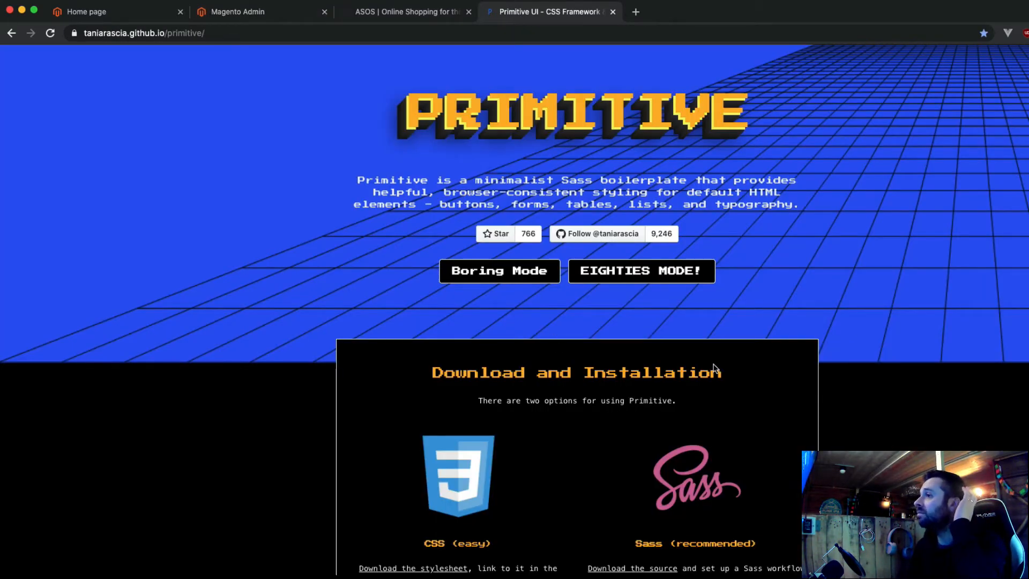
scroll(down, 3)
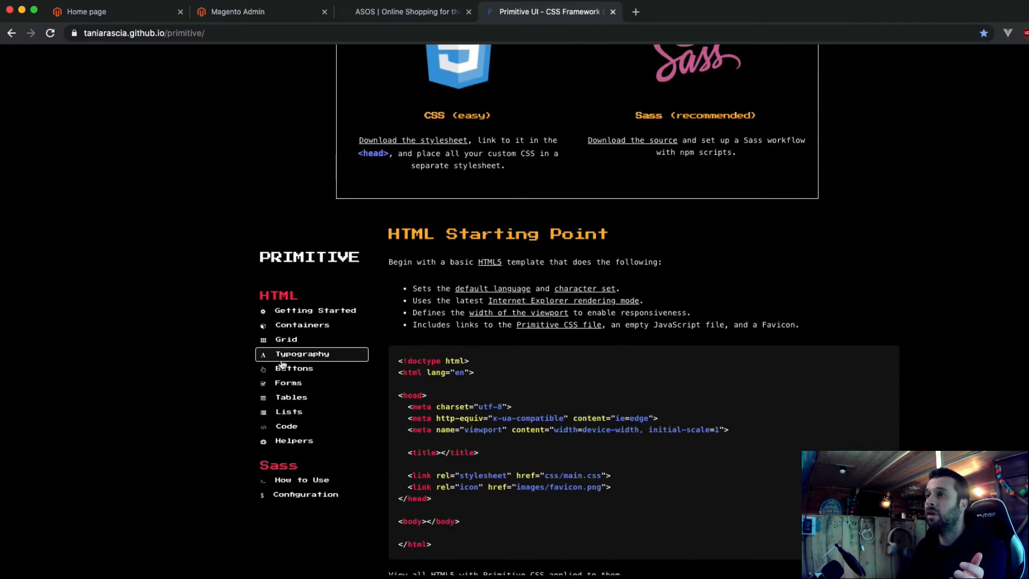
click(286, 172)
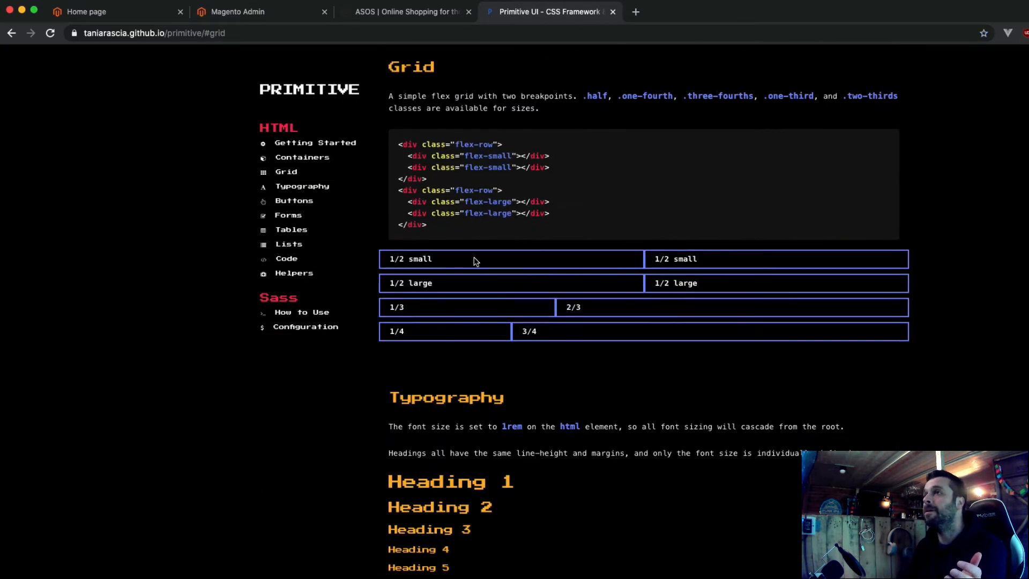
click(302, 157)
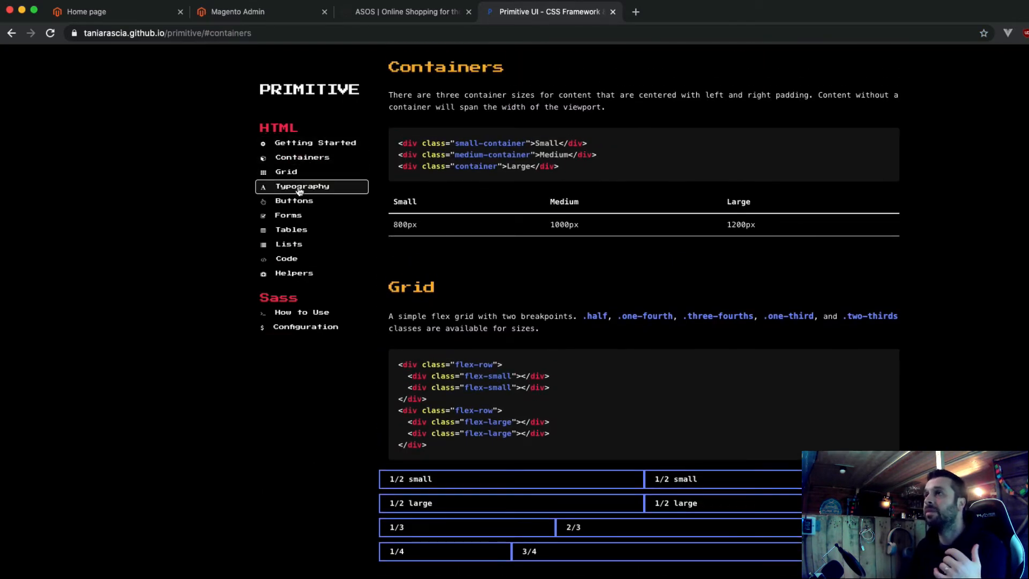
click(301, 186)
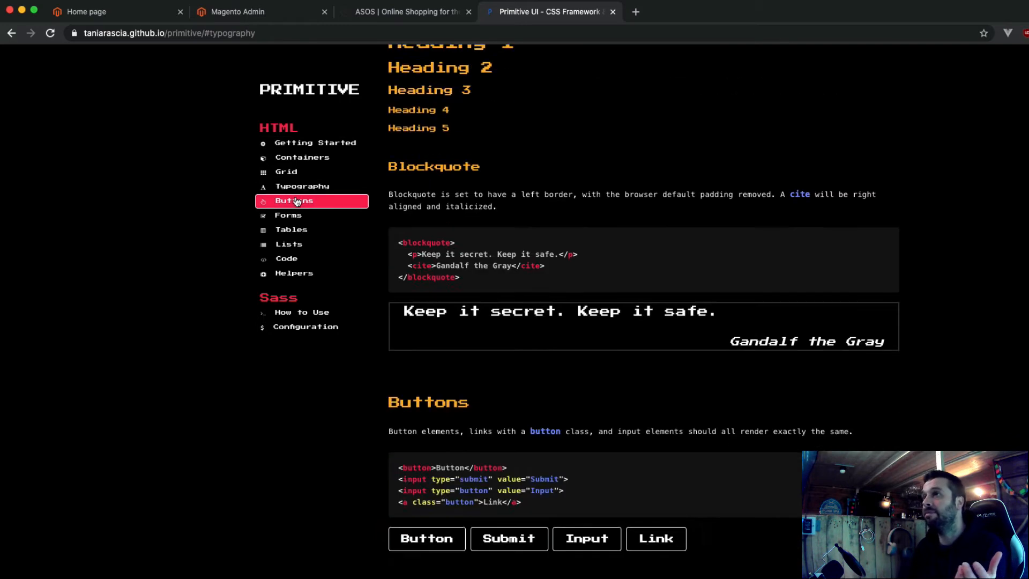
click(291, 229)
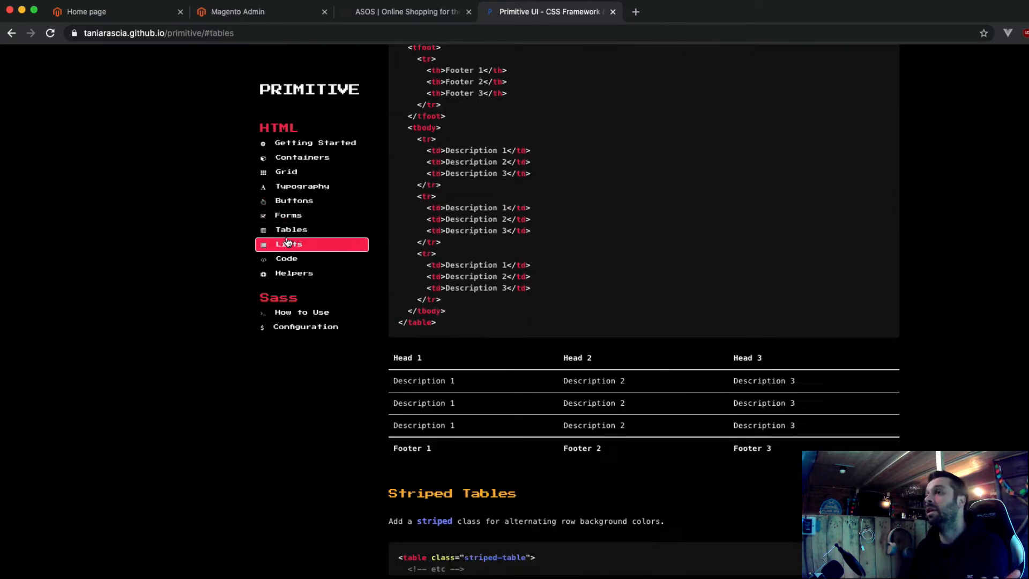
click(286, 257)
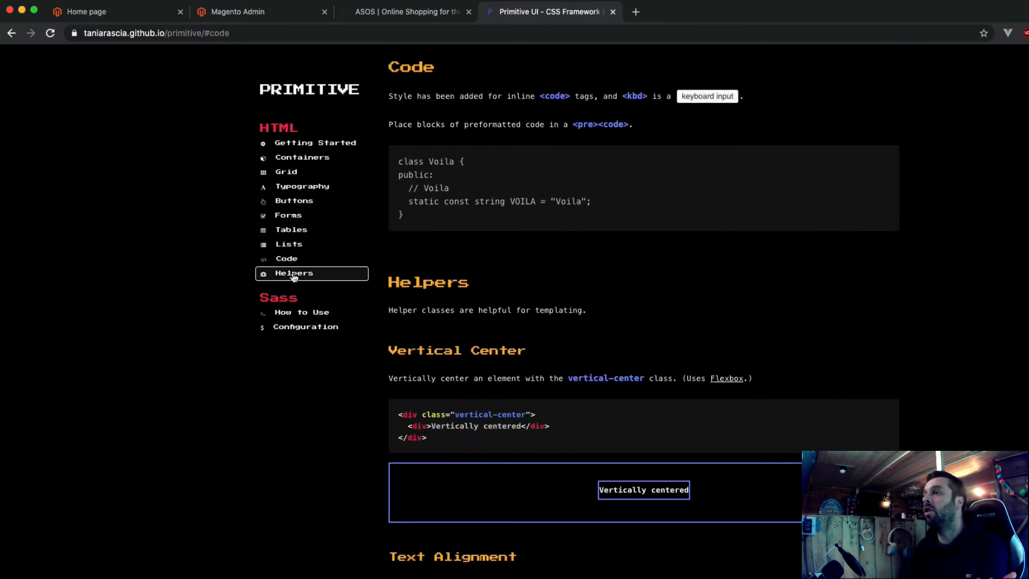
click(293, 273)
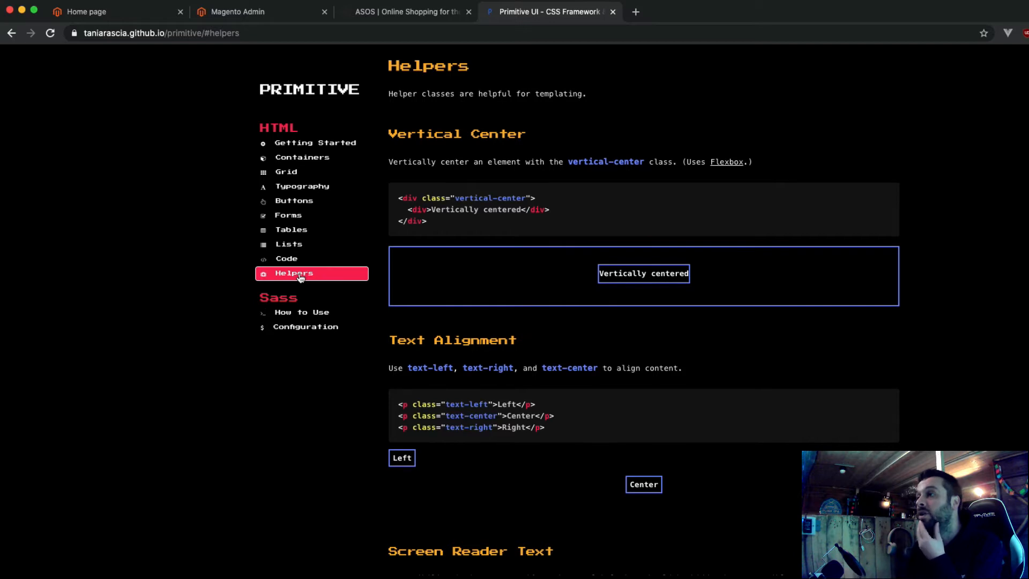
Scroll to the More Helper Classes table and select the inline-block class name.
scroll(down, 3)
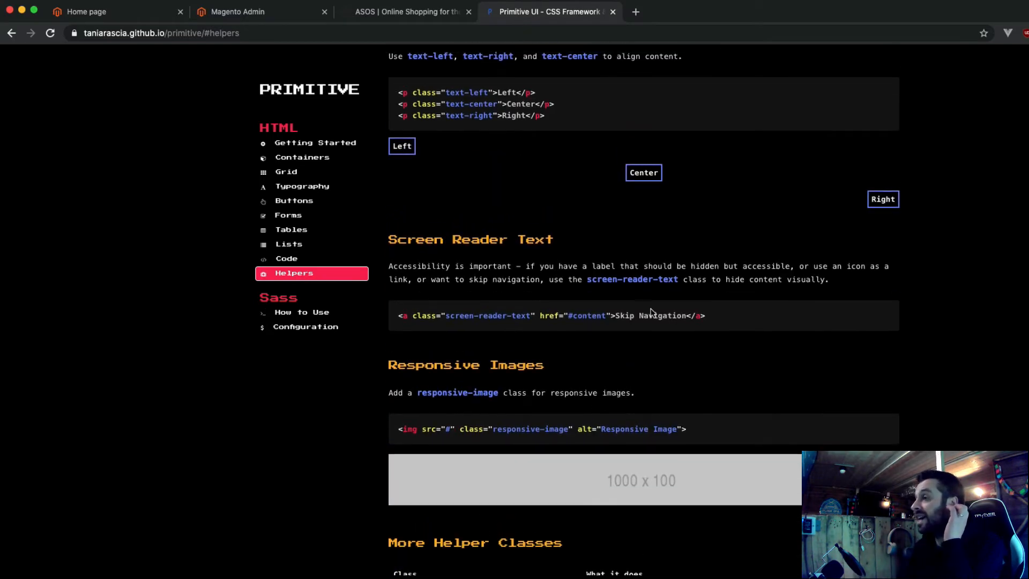
scroll(down, 3)
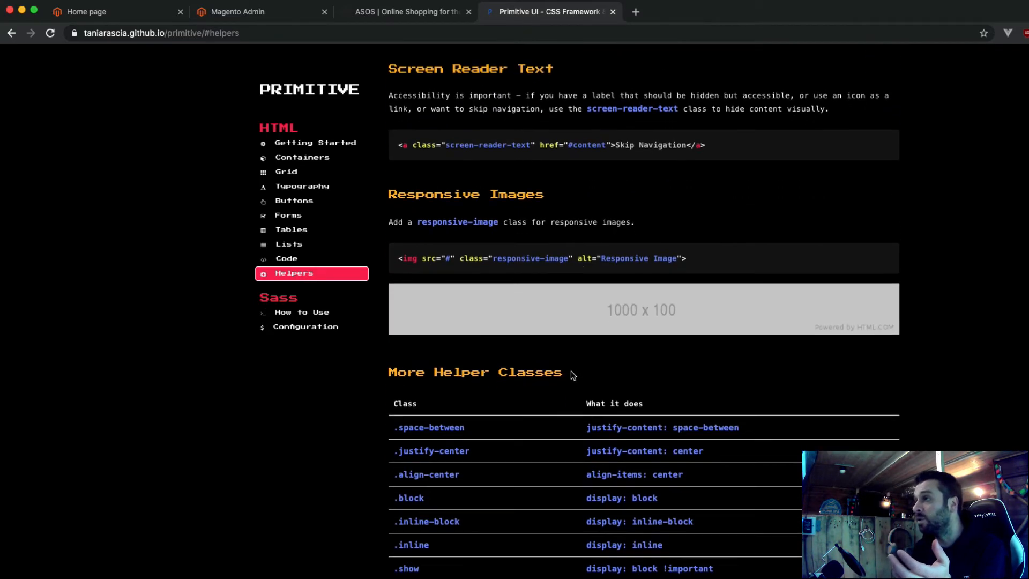
scroll(down, 3)
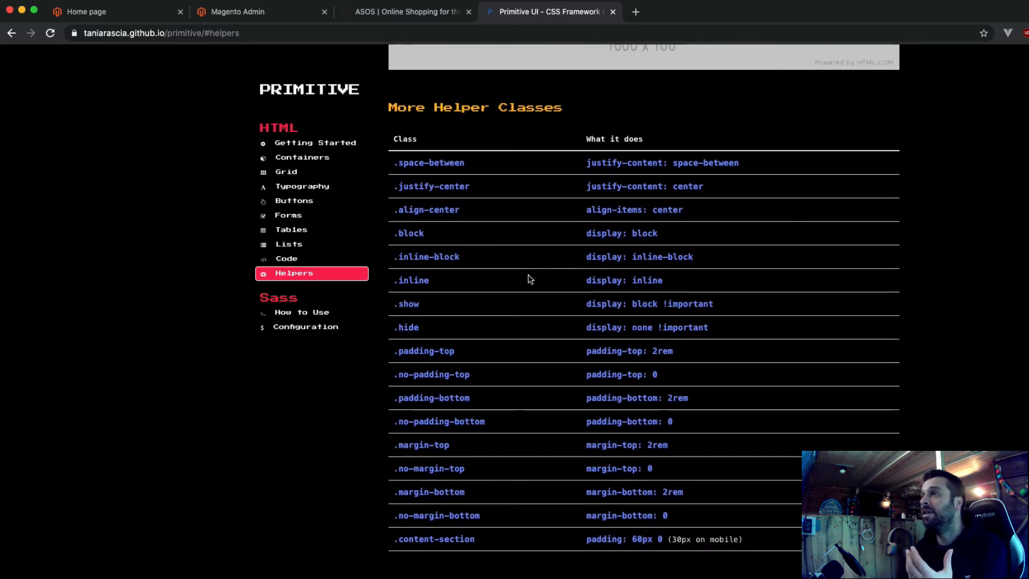
double_click(433, 257)
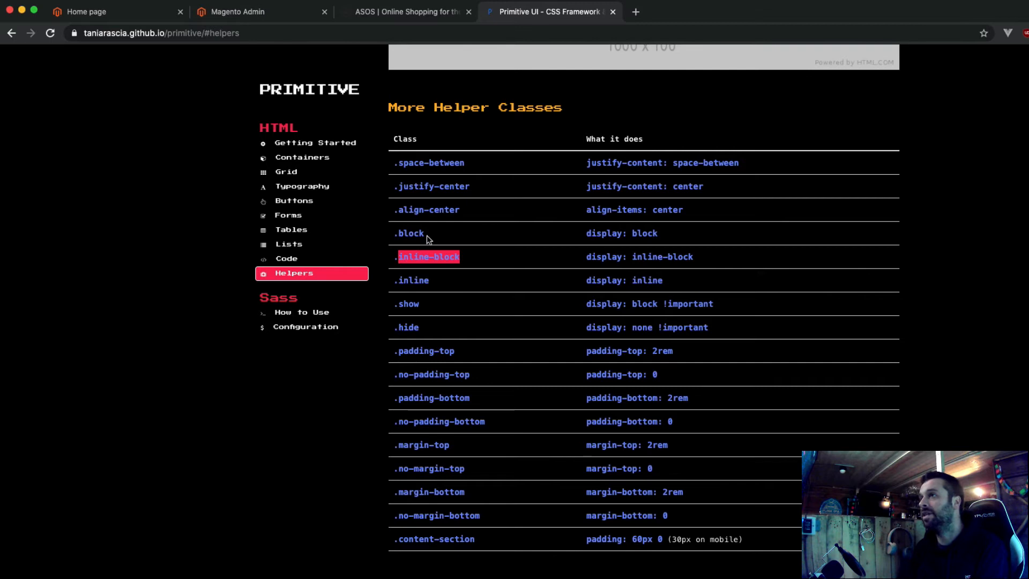
mouse_move(463, 260)
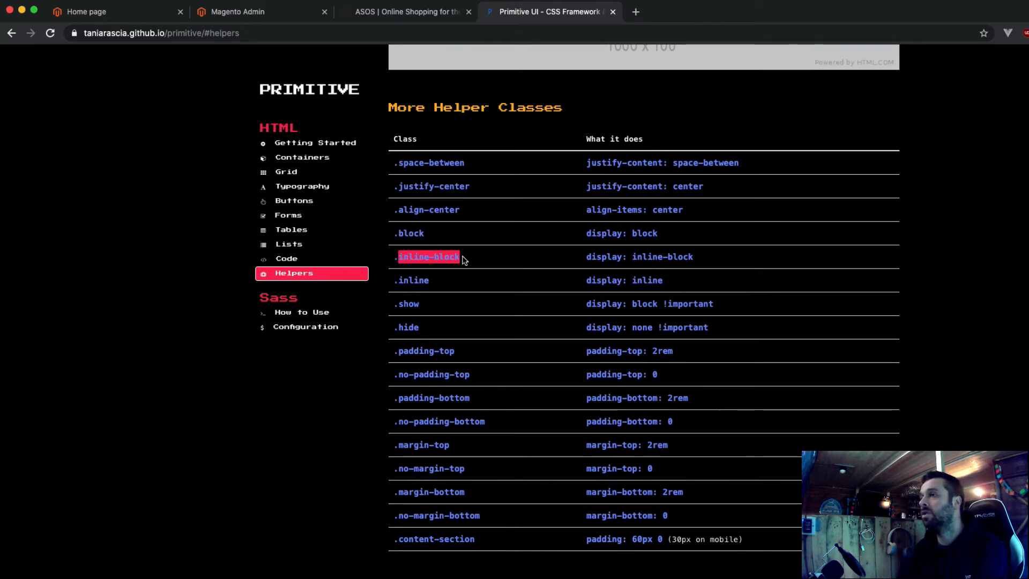
scroll(down, 3)
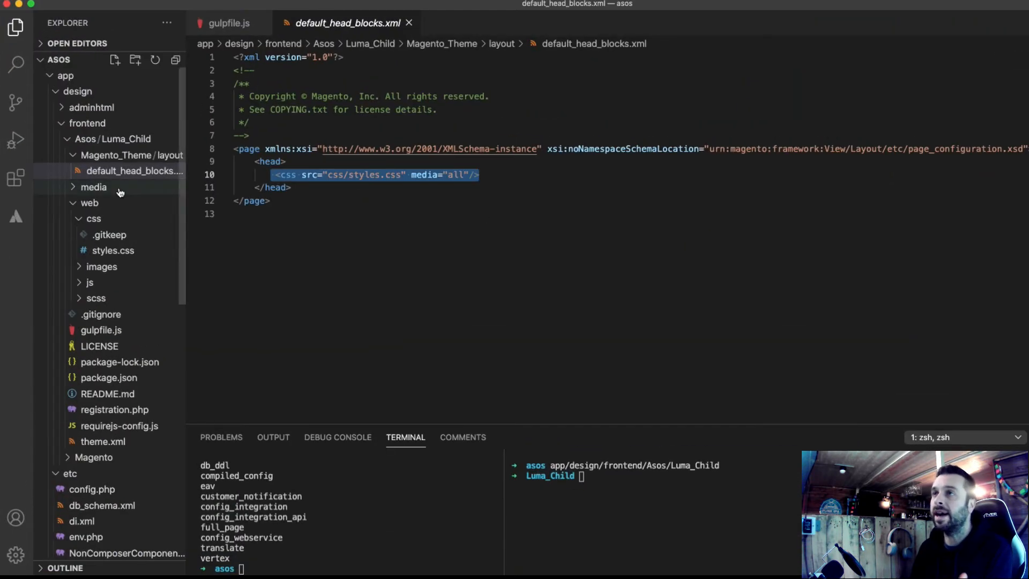
Inspect the theme's css and scss folders and open the base _typography.scss partial.
click(94, 218)
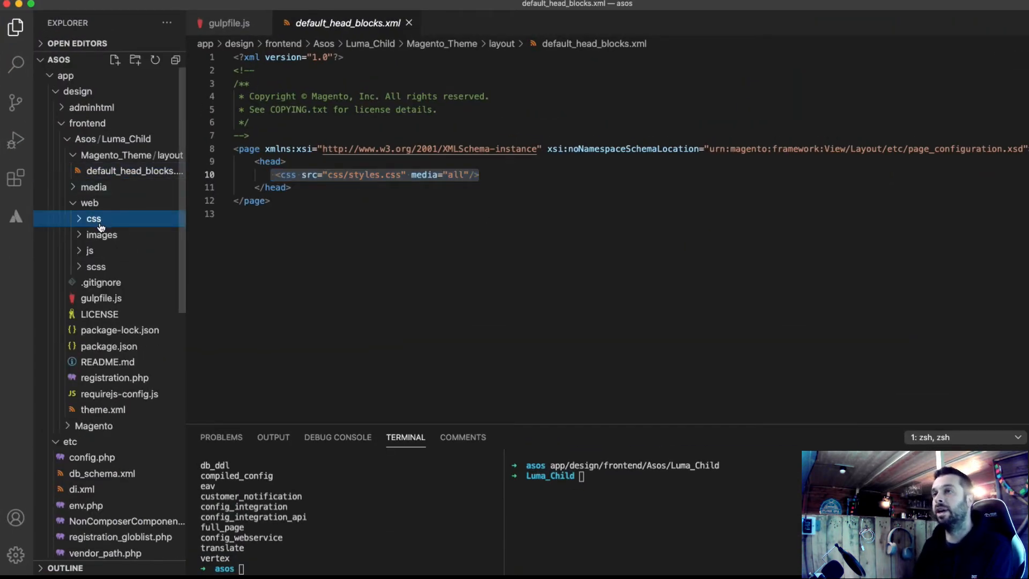
click(93, 218)
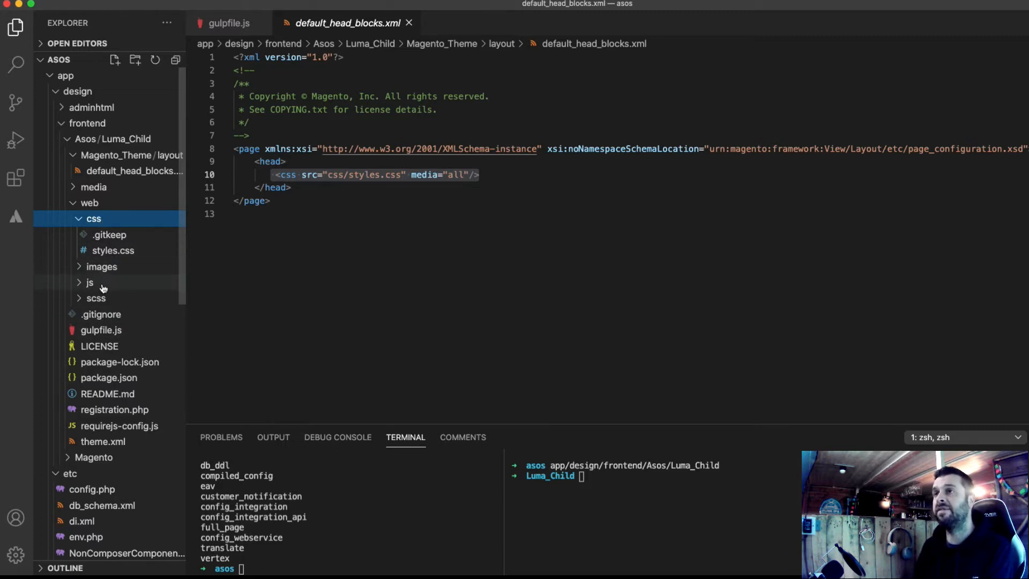
click(96, 298)
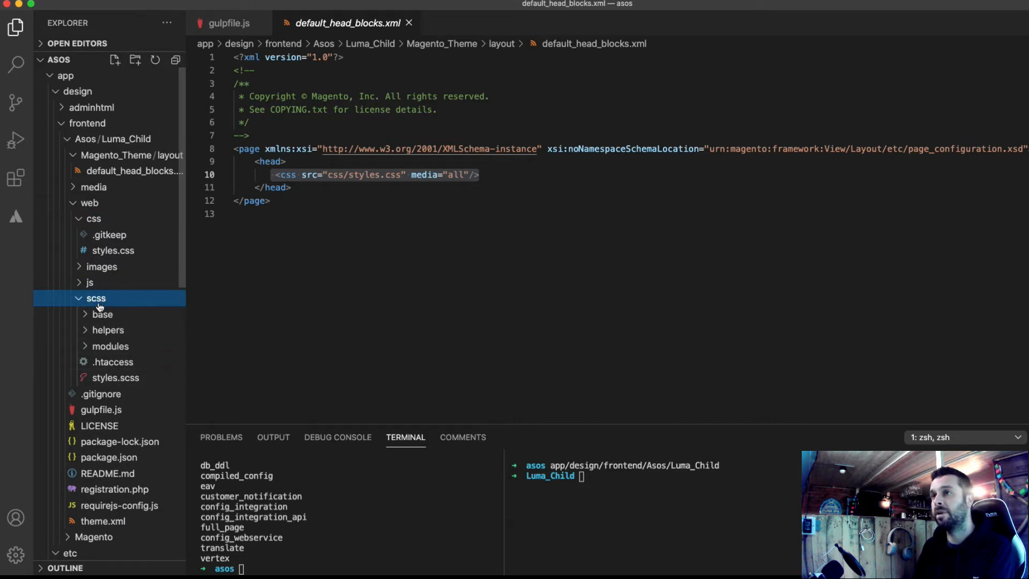
right_click(96, 298)
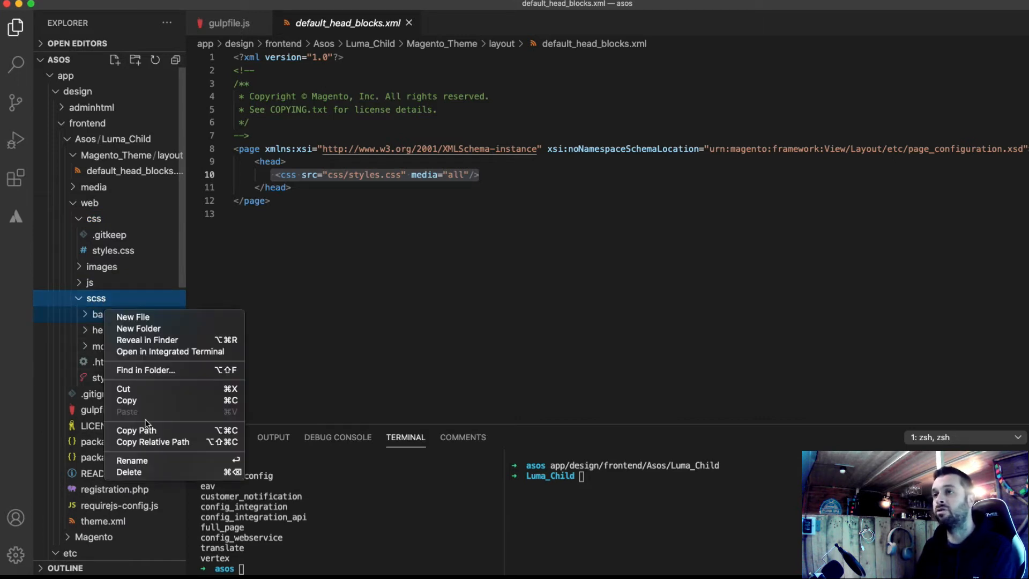
click(102, 314)
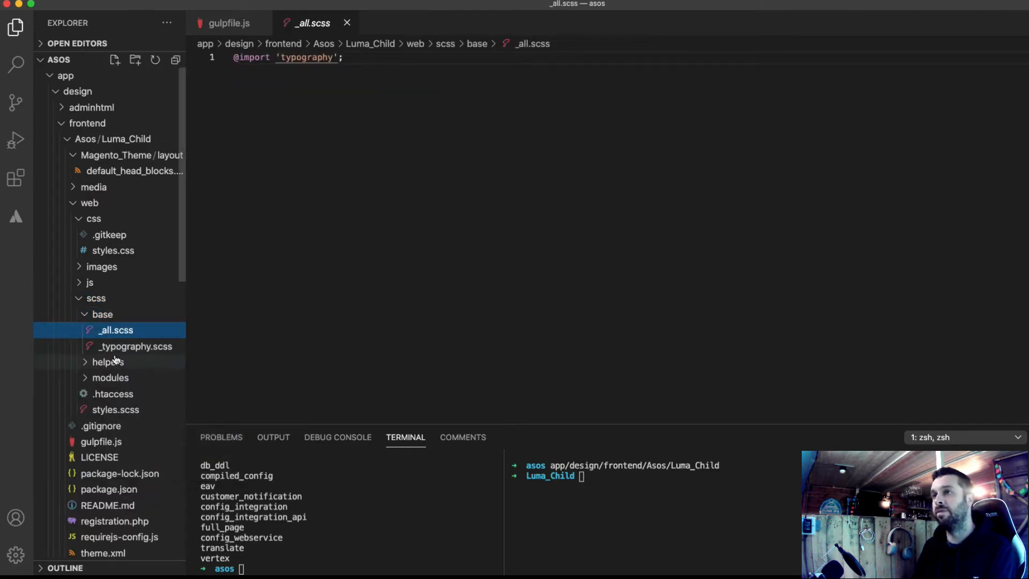
click(134, 345)
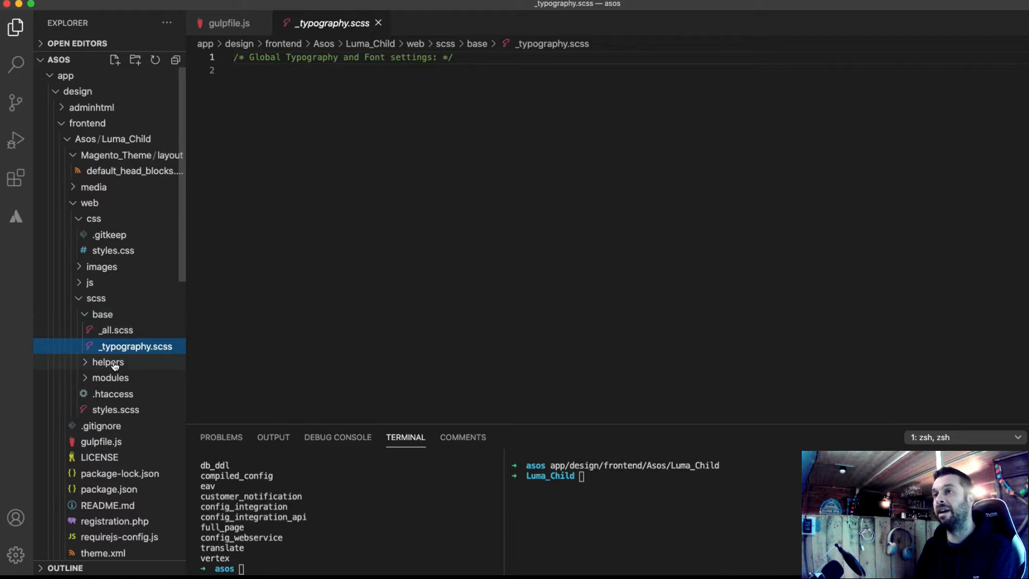
Delete the theme's old modules folder from web/scss, moving it to Trash.
right_click(103, 313)
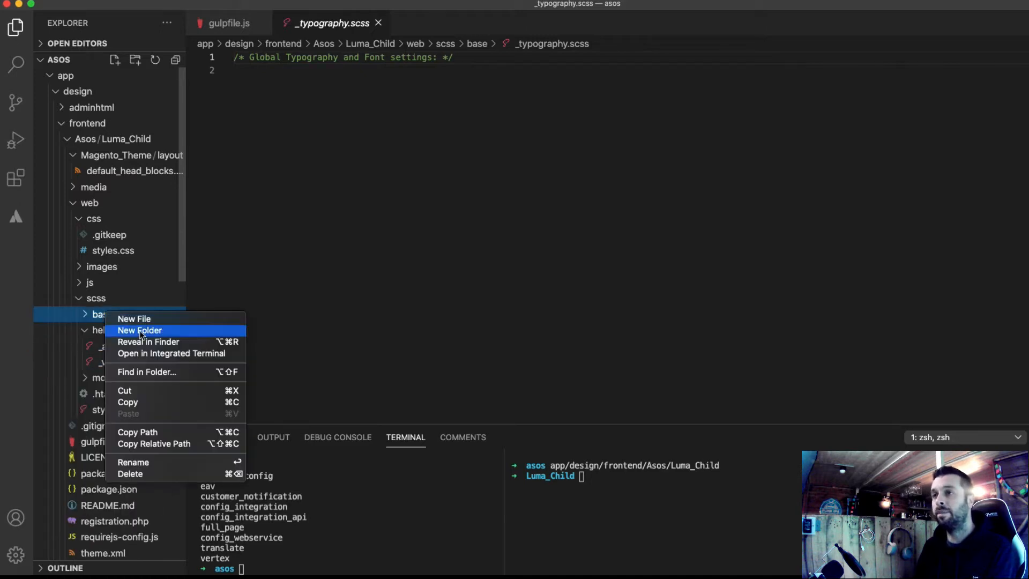
click(130, 473)
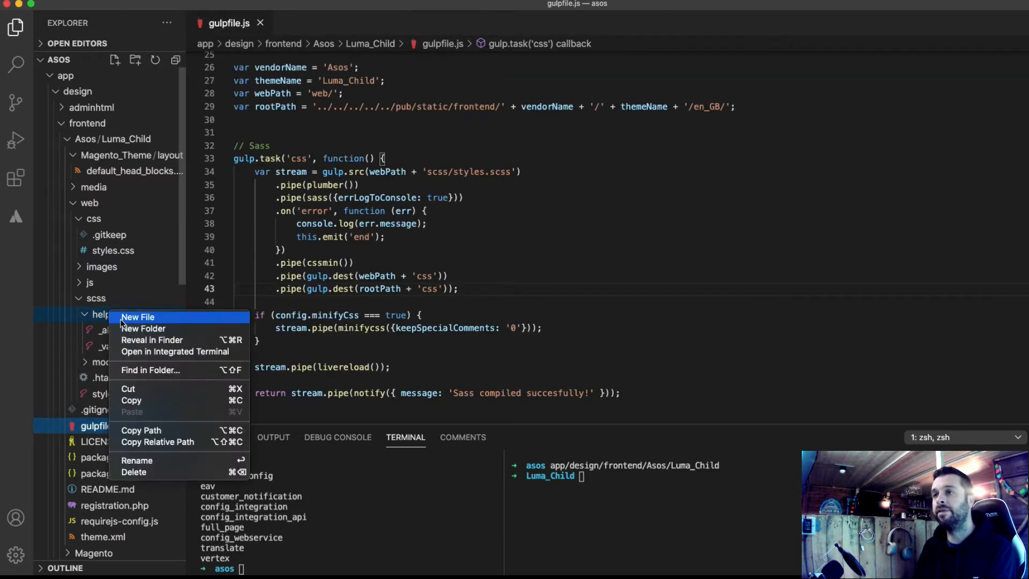
click(134, 472)
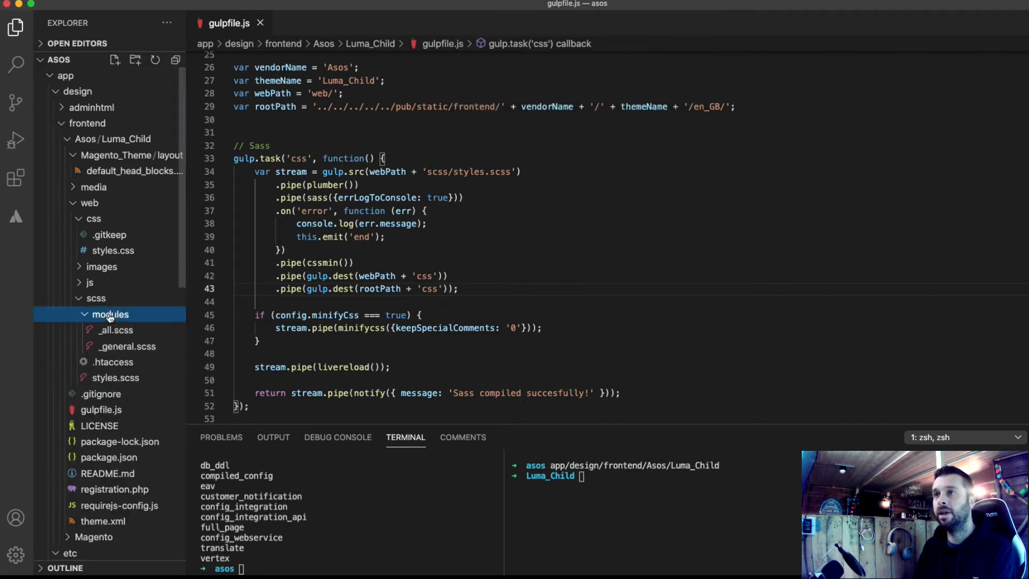
right_click(110, 315)
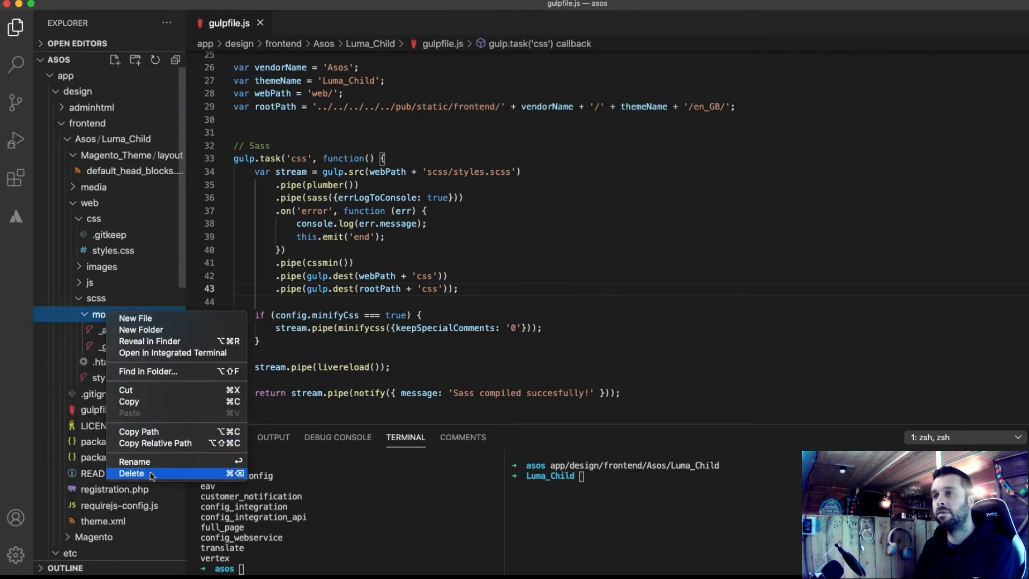
click(131, 474)
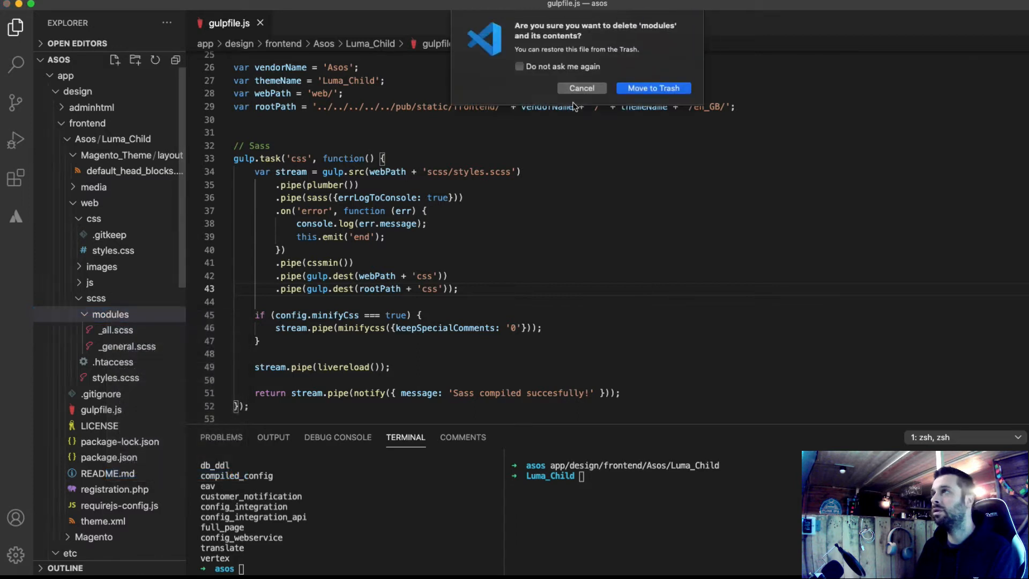
click(653, 88)
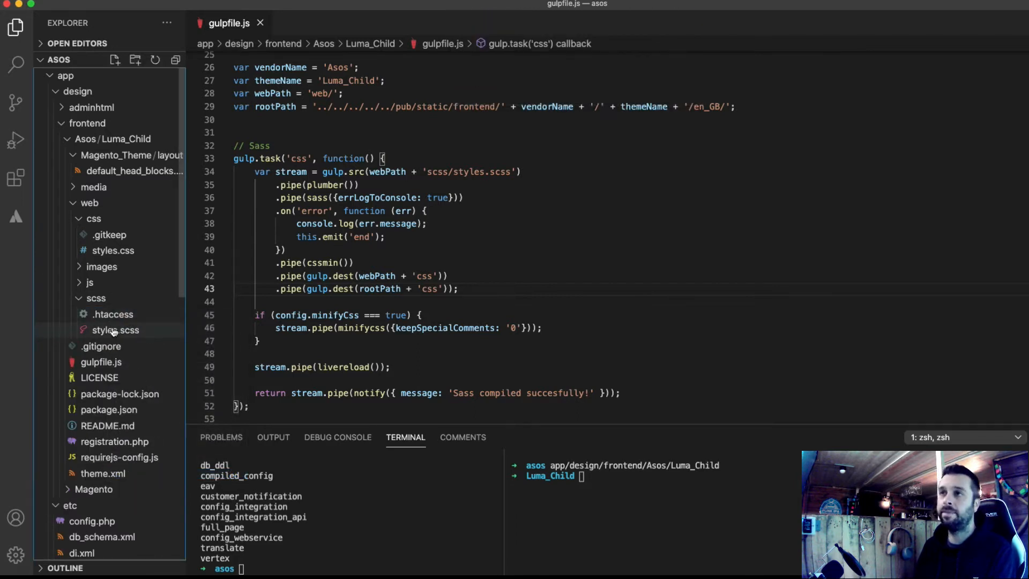
click(96, 298)
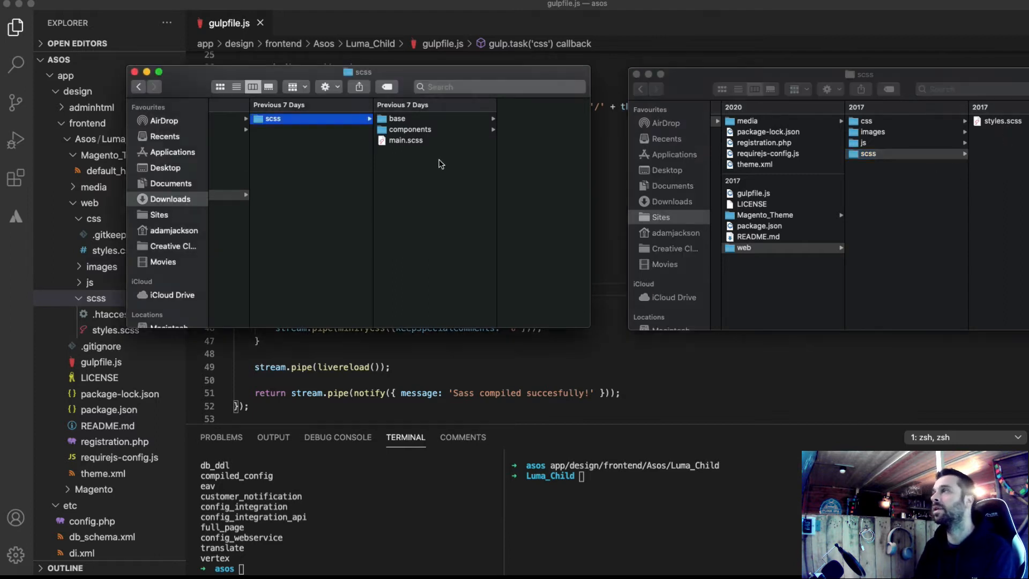
Copy Primitive's base and components folders into the theme's scss folder, then open main.scss.
click(410, 129)
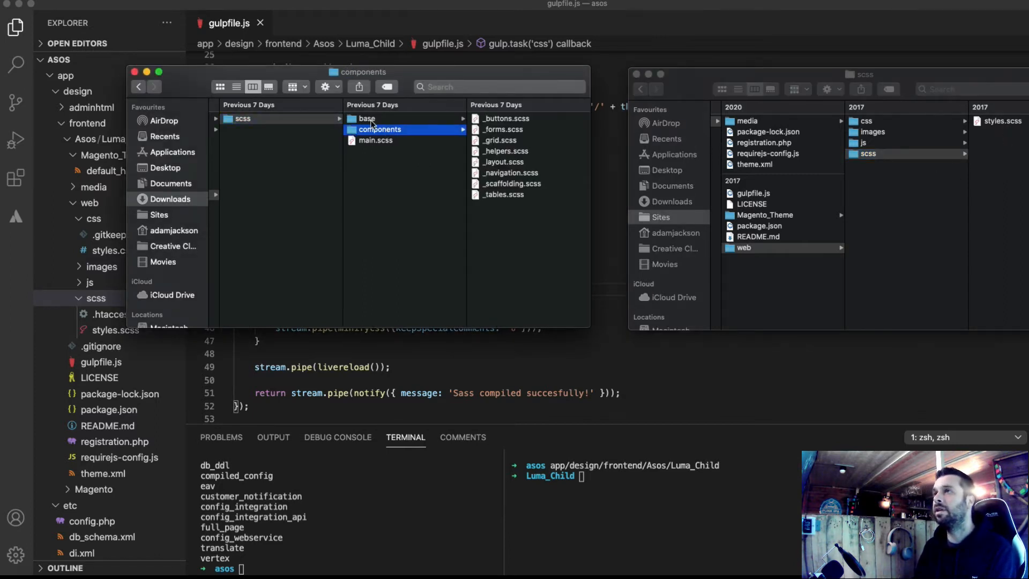
click(368, 119)
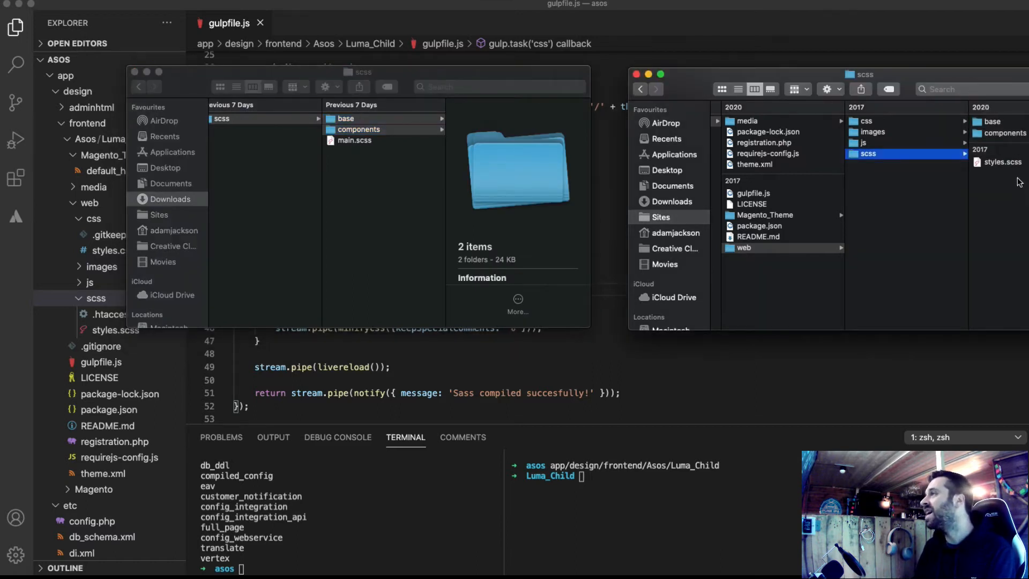
click(96, 298)
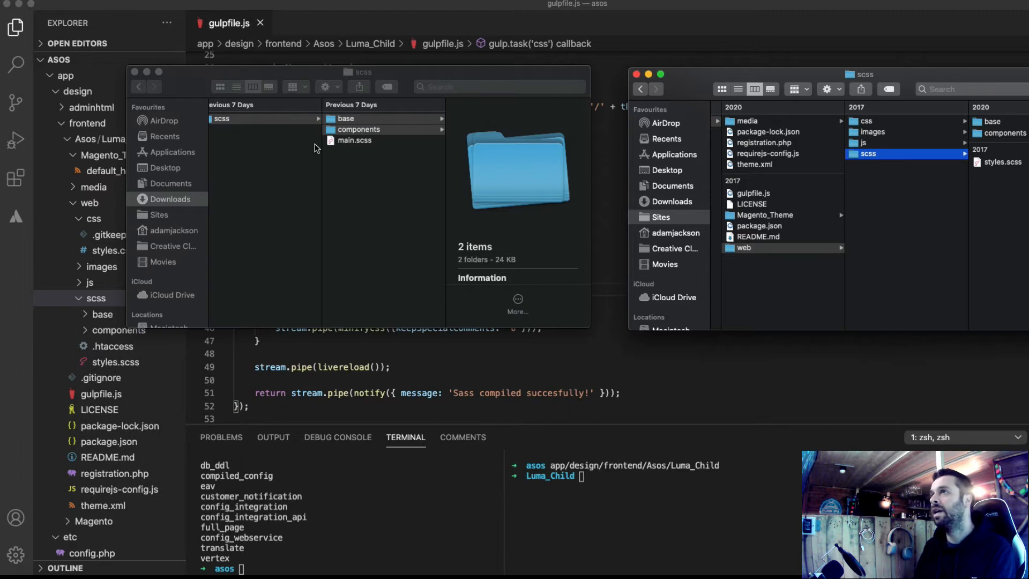
click(355, 141)
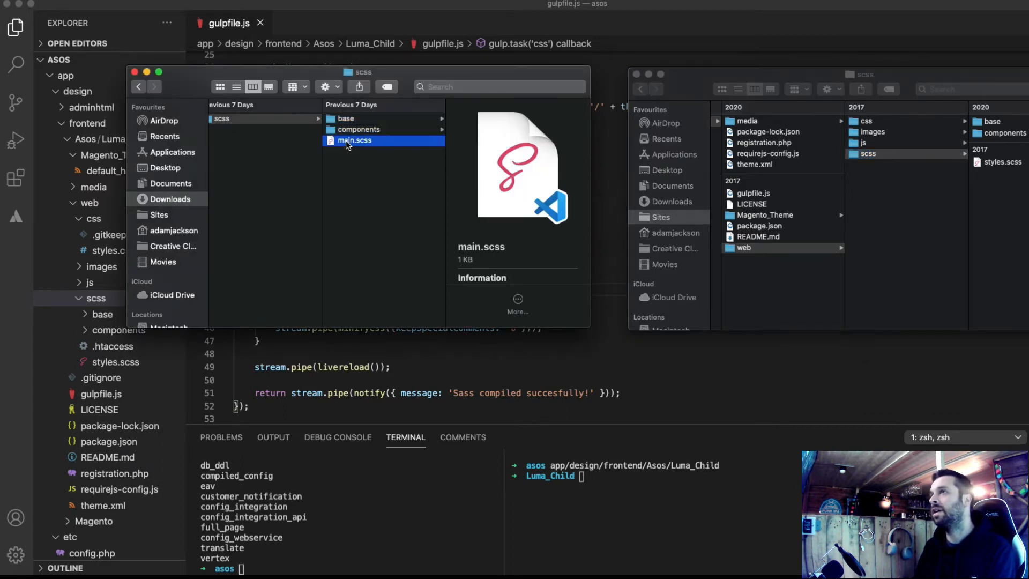
double_click(355, 141)
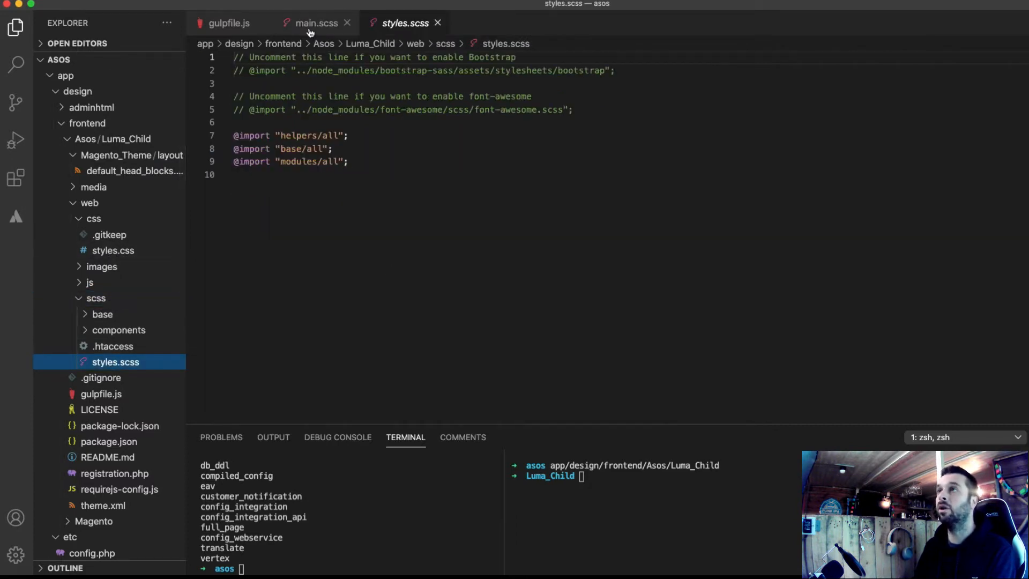
Copy Primitive's main.scss imports into the theme's styles.scss.
click(315, 23)
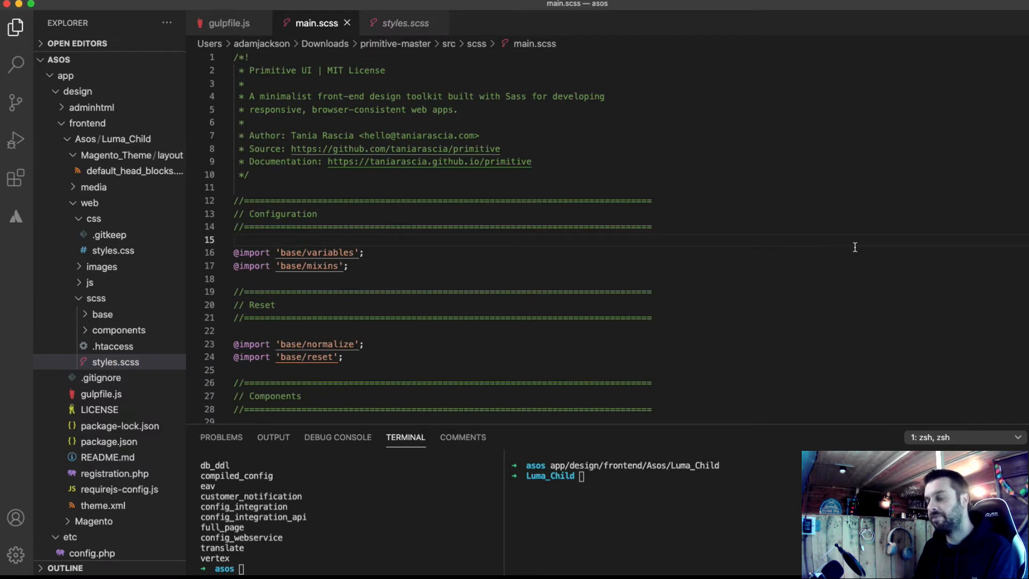
key(cmd+a)
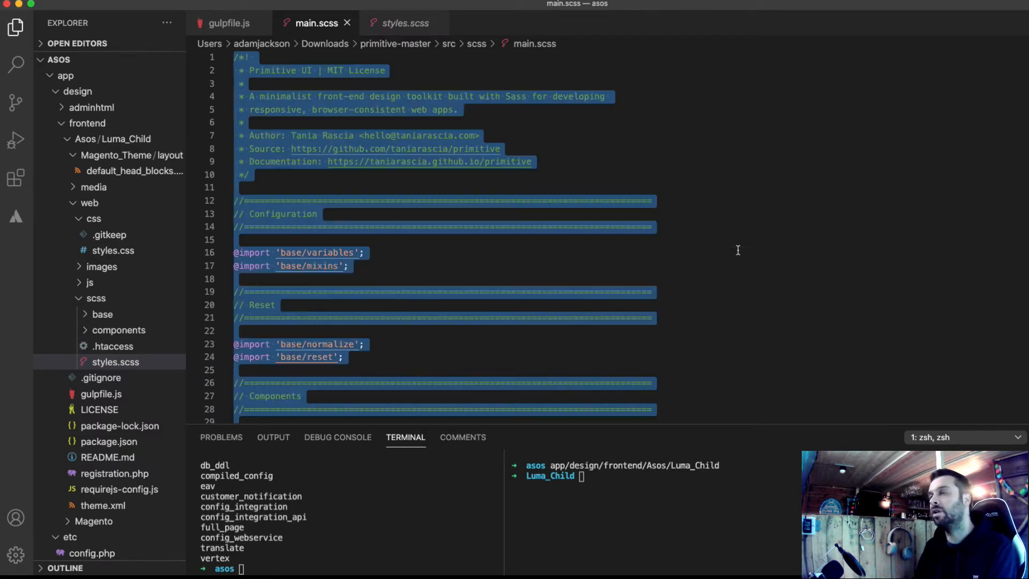
click(403, 23)
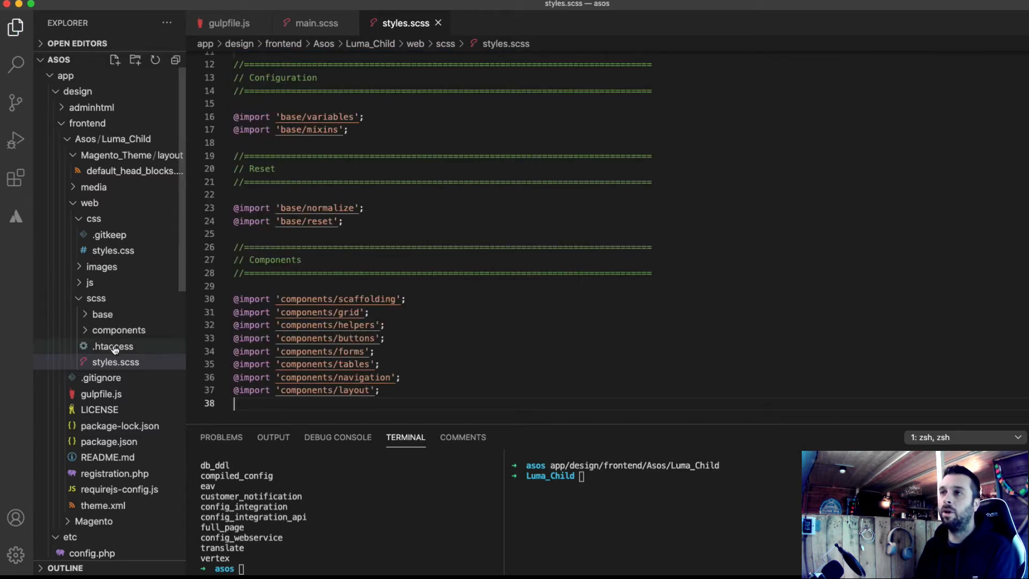
Change the _helpers.scss padding and margin helper values from 2rem to 1rem.
click(120, 330)
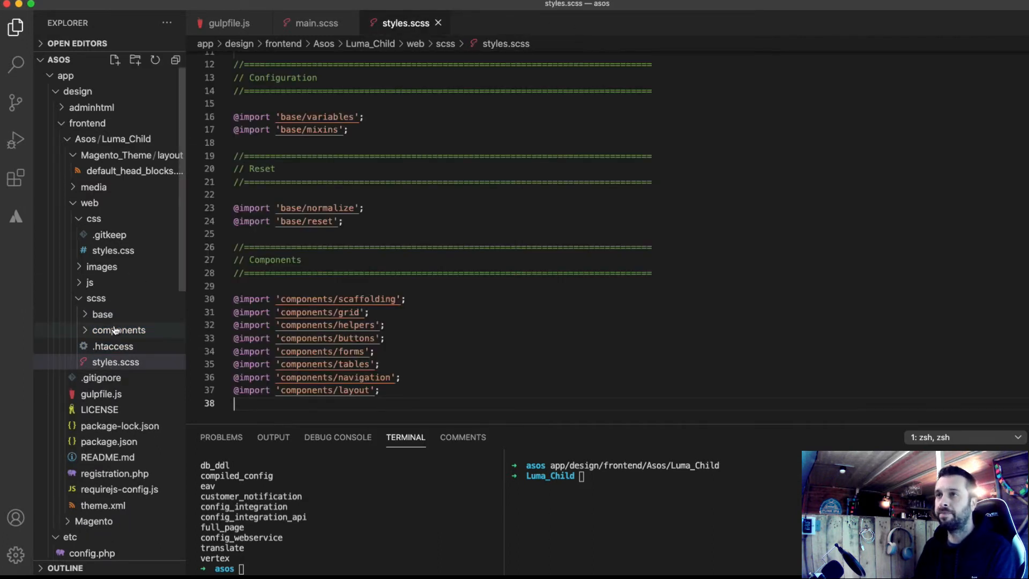
click(119, 330)
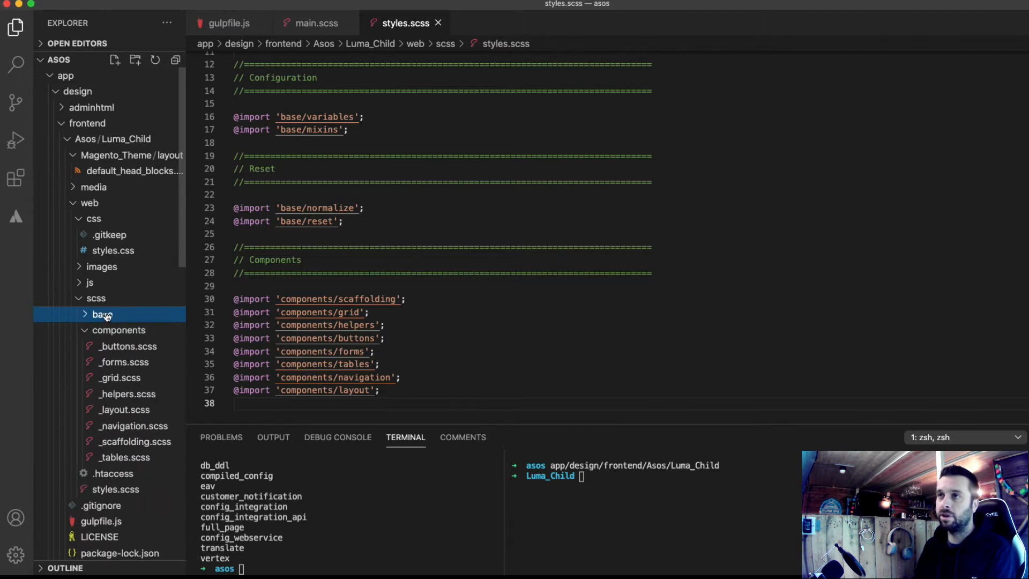
click(101, 313)
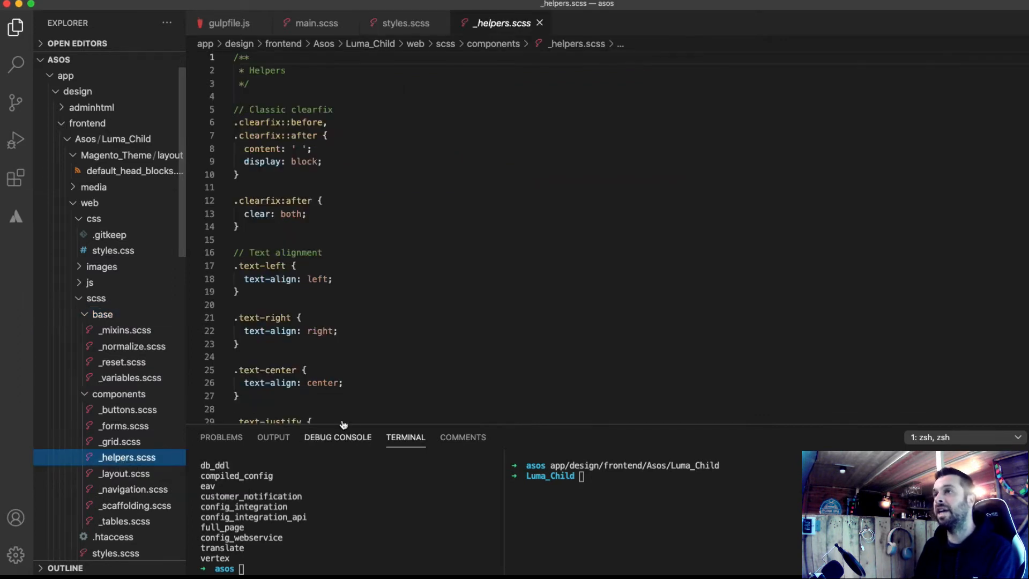
scroll(down, 3)
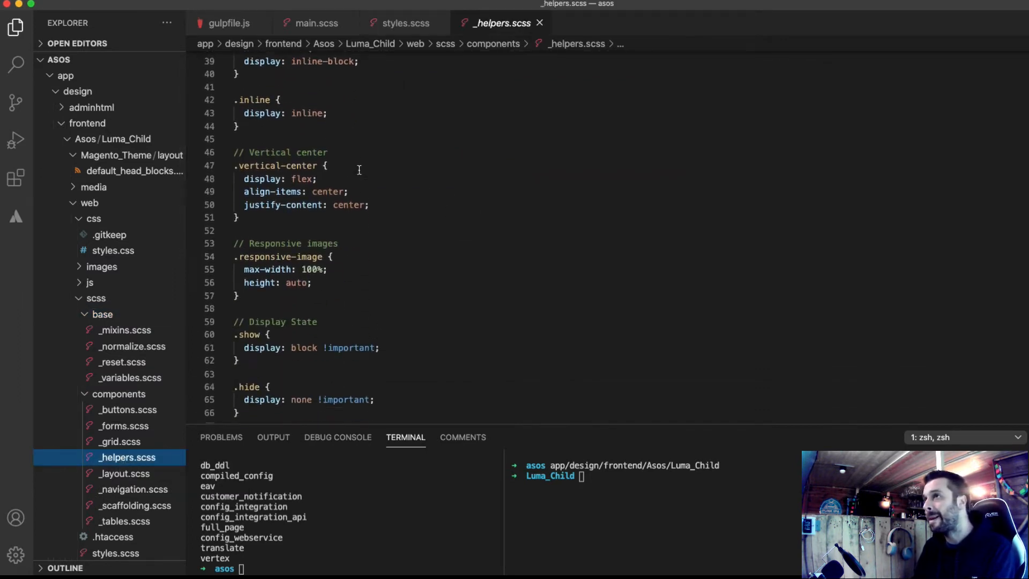
scroll(down, 3)
text(padding-bottom: 2rem;)
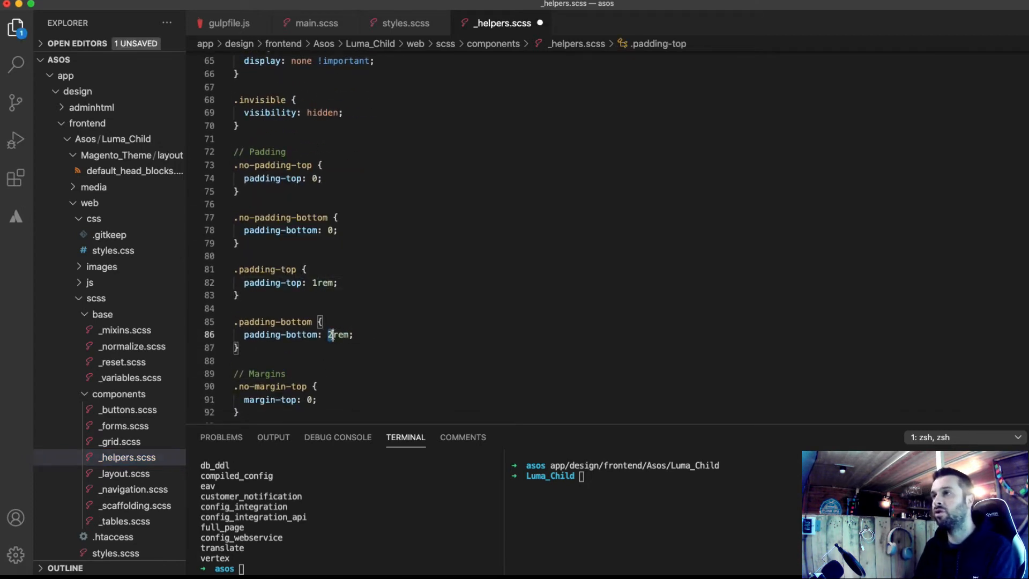
text(1)
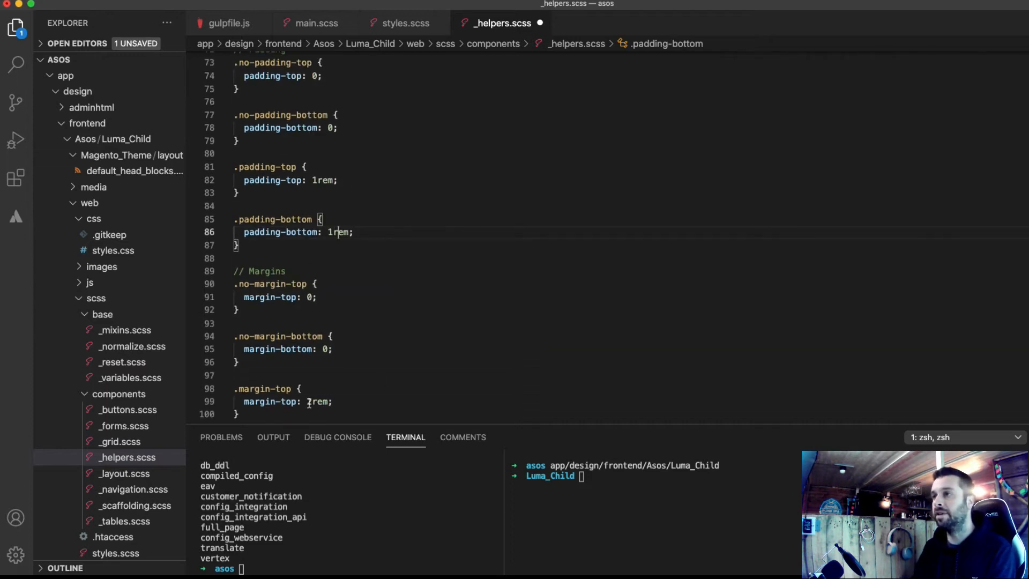
scroll(down, 3)
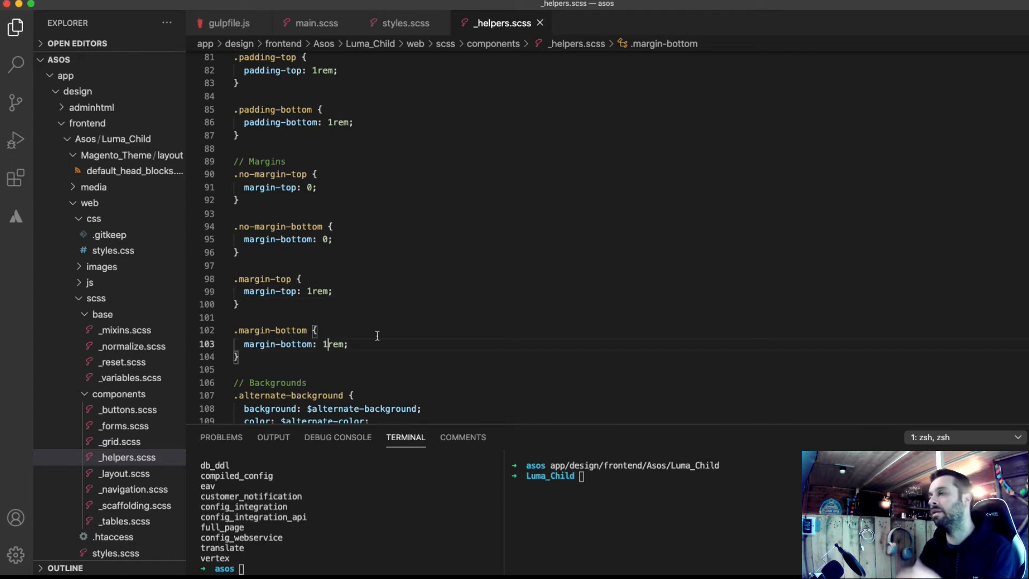
mouse_move(503, 404)
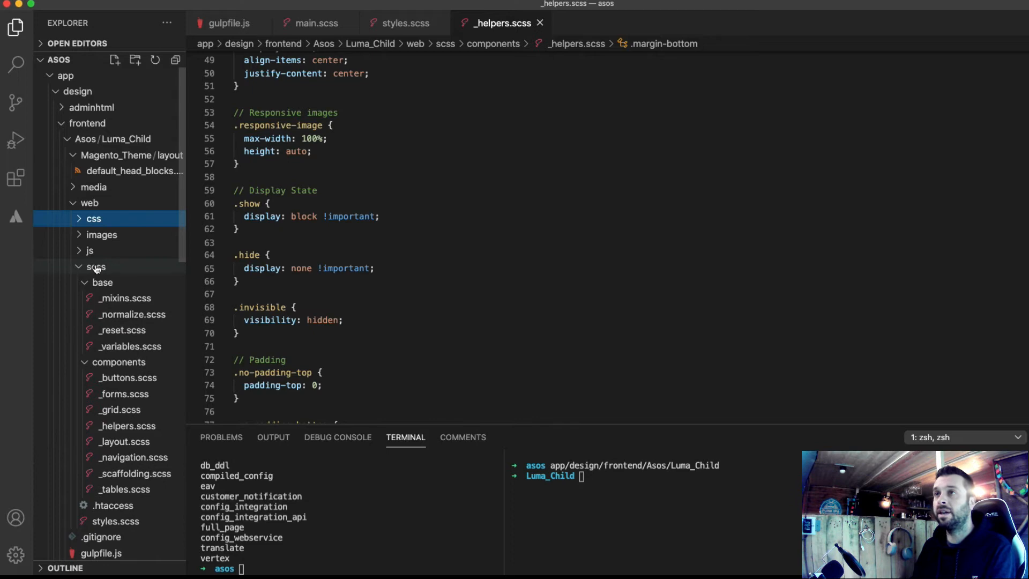
Run gulp in the terminal to compile the theme's Sass.
click(96, 266)
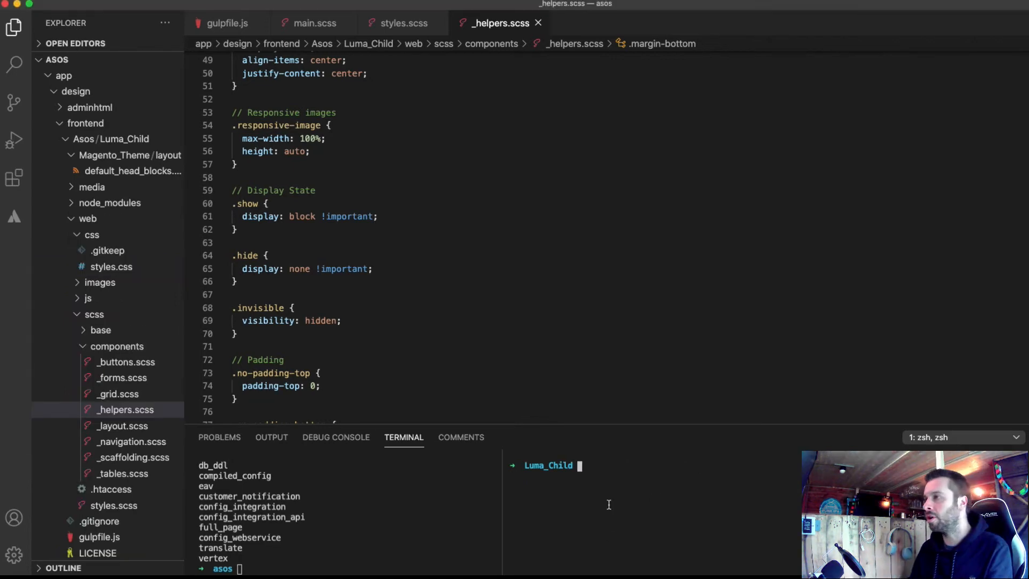
text(gulp)
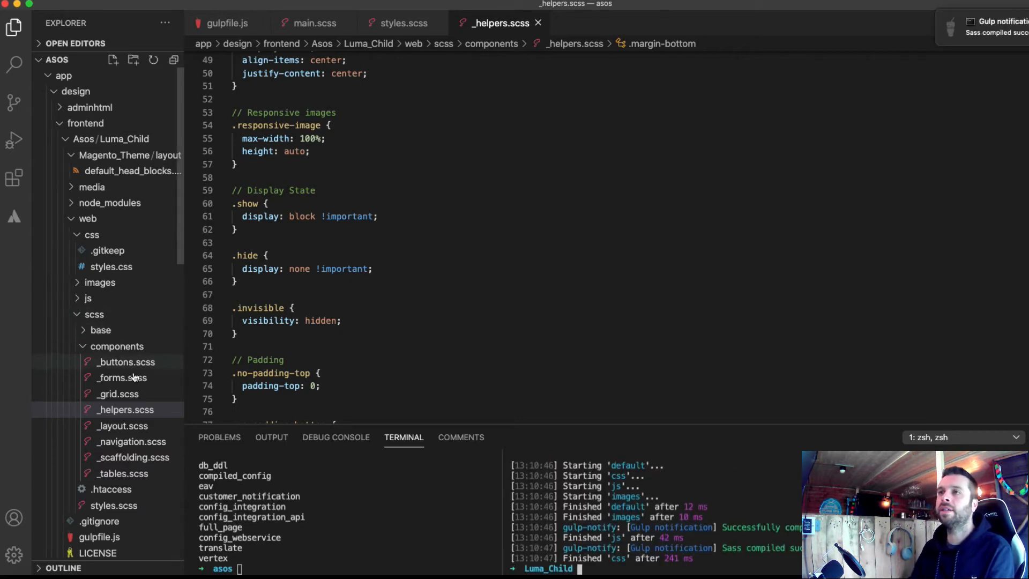
click(111, 264)
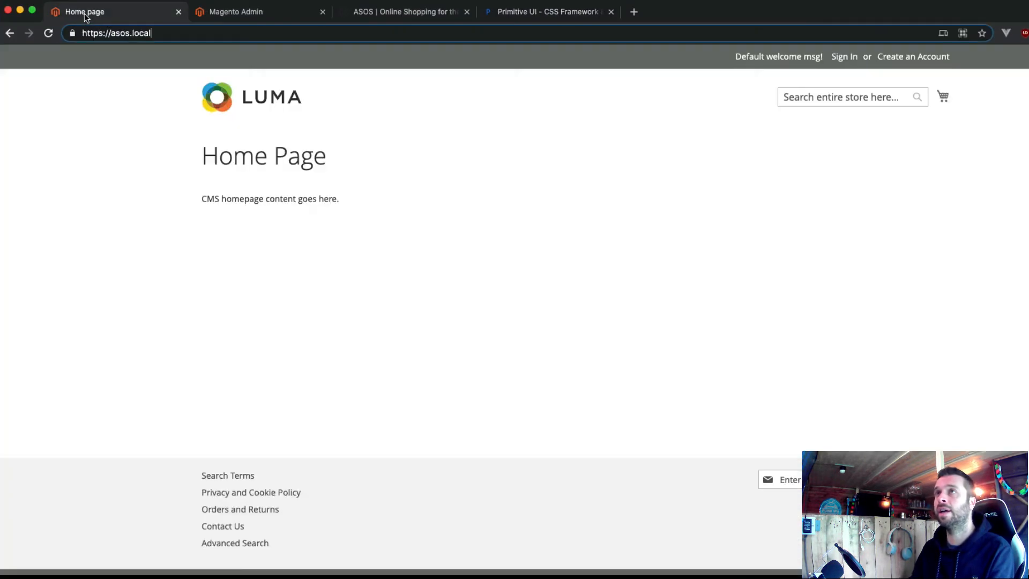
mouse_move(427, 182)
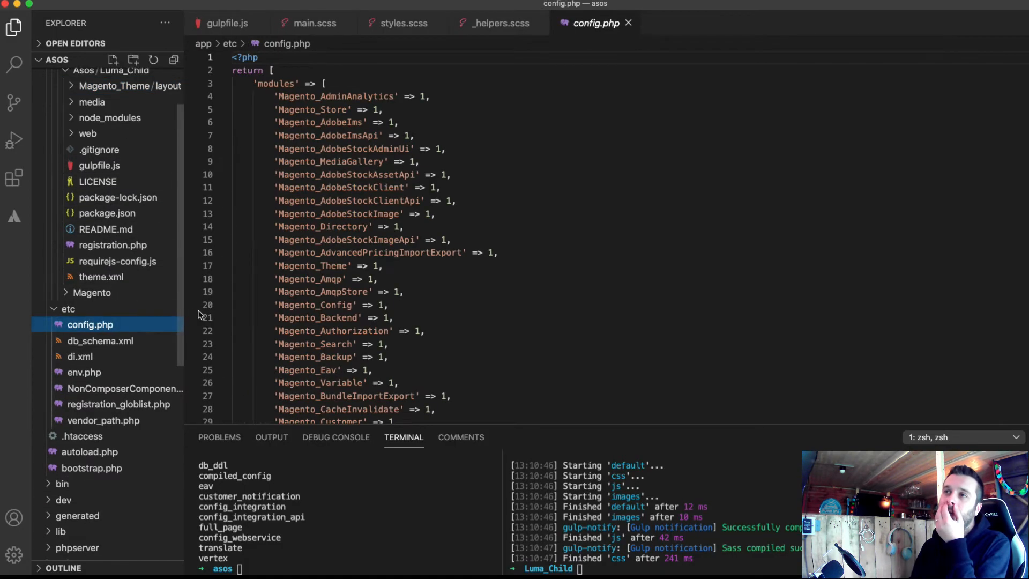
Add a system/default/design/theme theme_id entry of 'frontend/Asos/Luma_Child' to config.php.
scroll(down, 3)
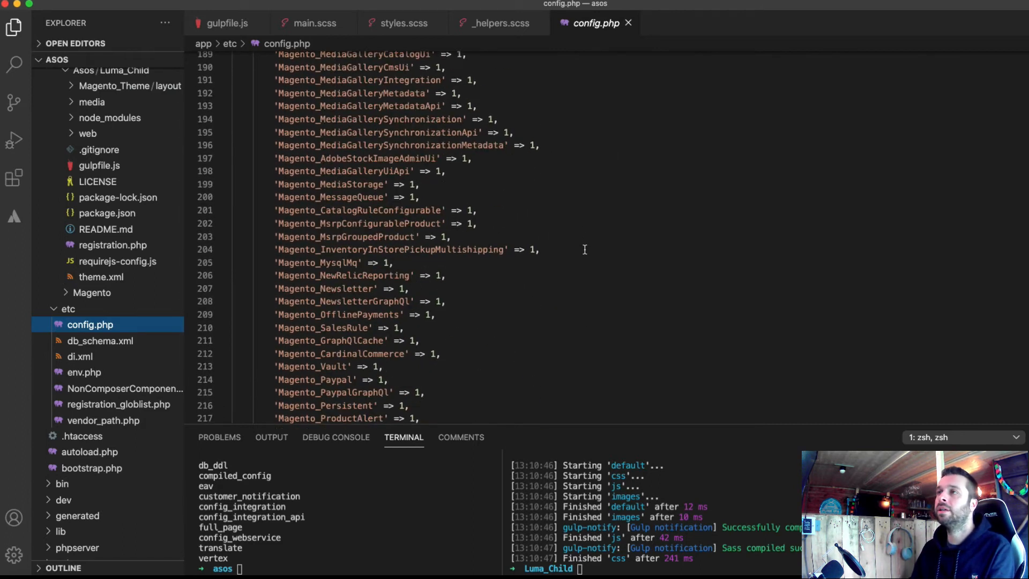
scroll(down, 3)
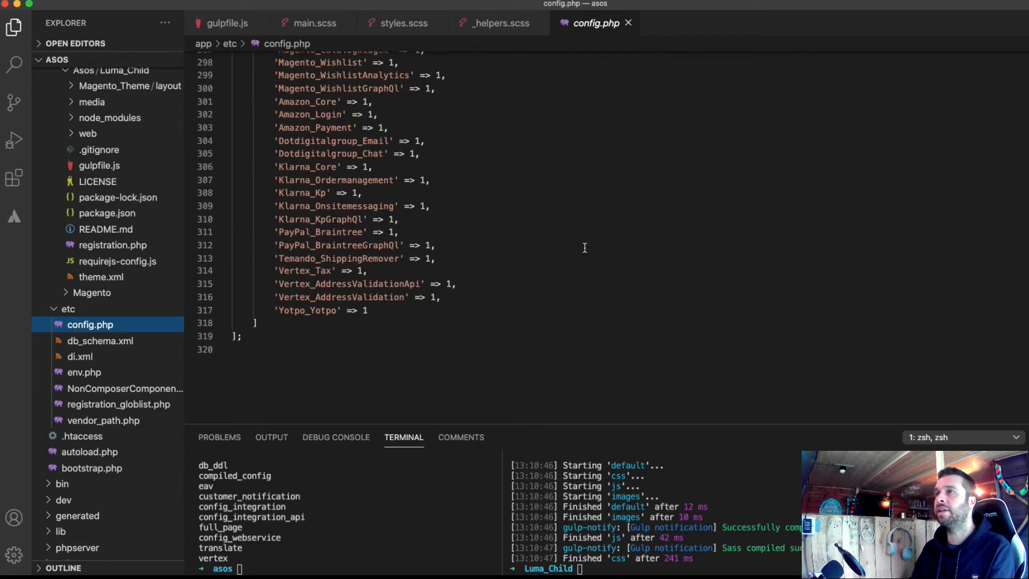
text('system' => [)
text('theme_id' => 'frontend/)
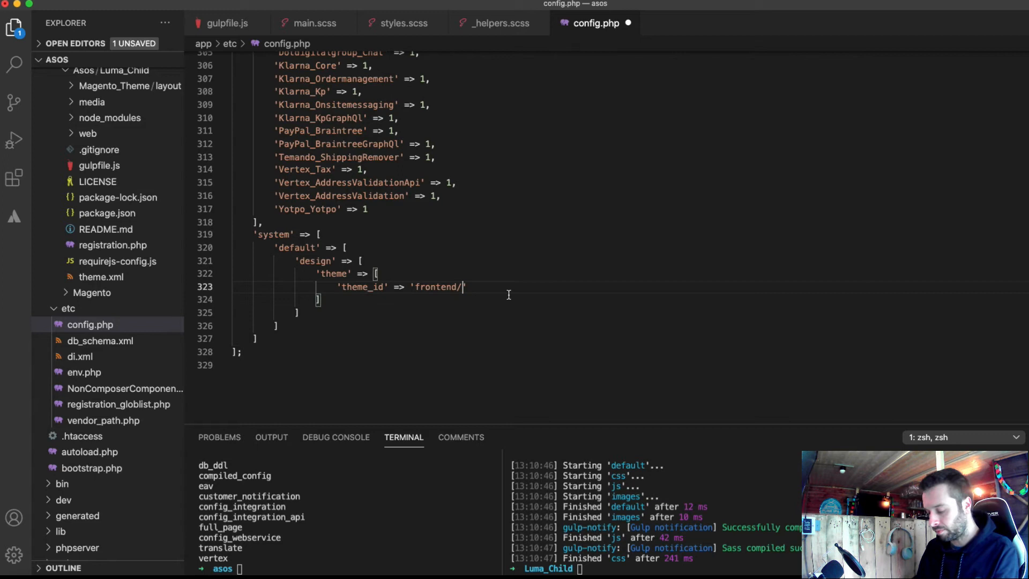
text(Aso)
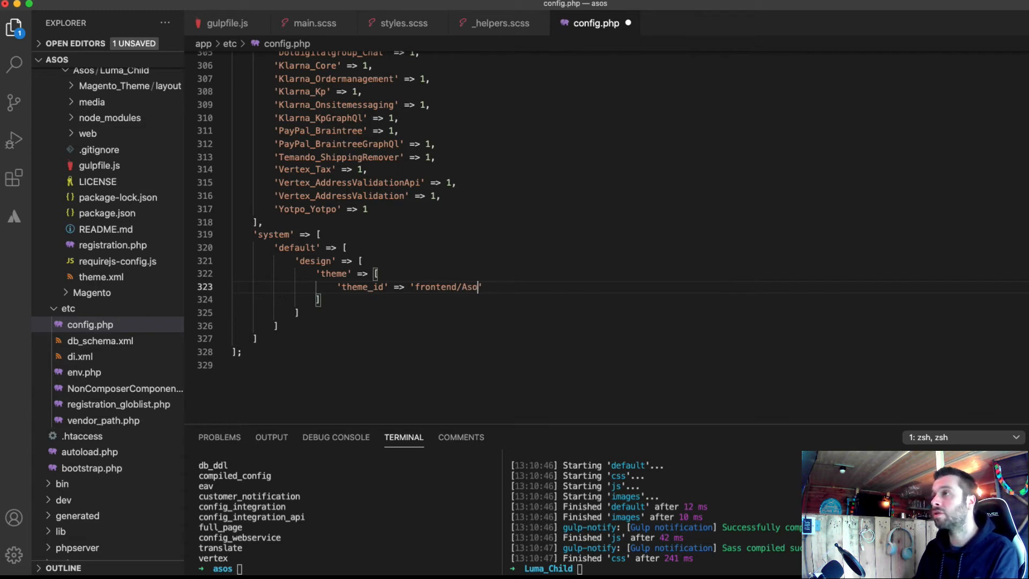
text(s/Lu)
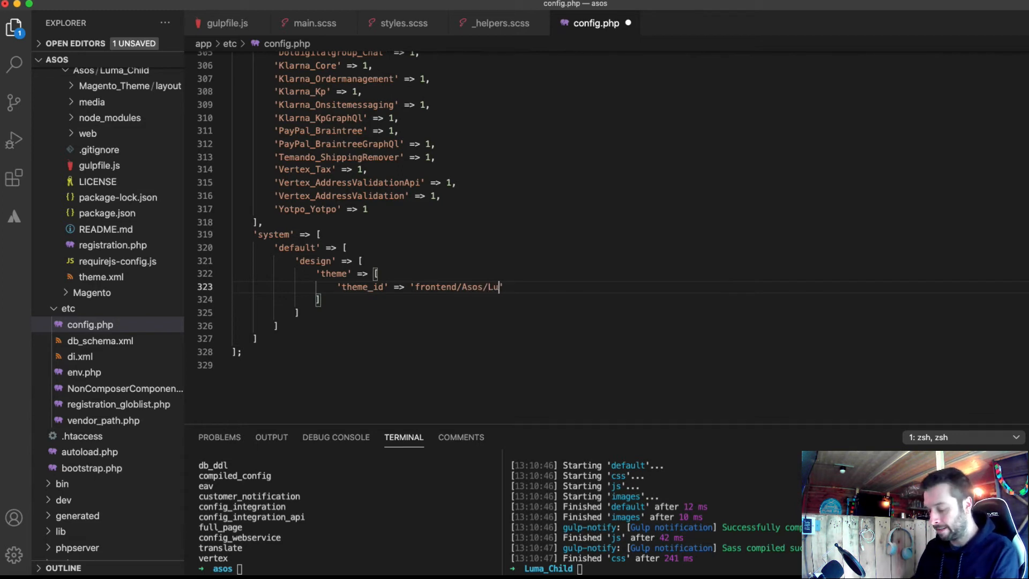
text(maChild)
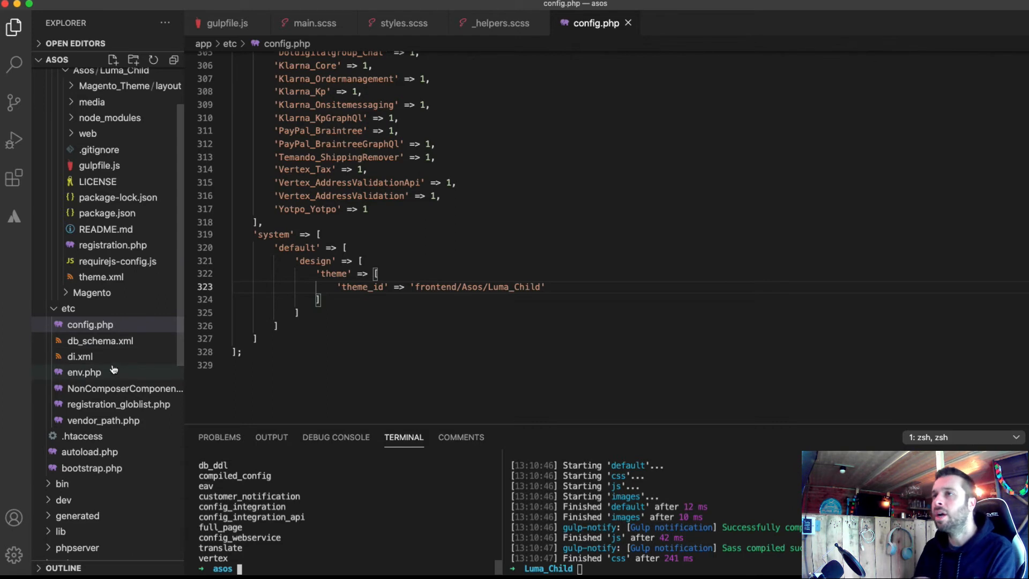
Open app/etc/env.php and scroll through its cache and directory settings.
click(84, 372)
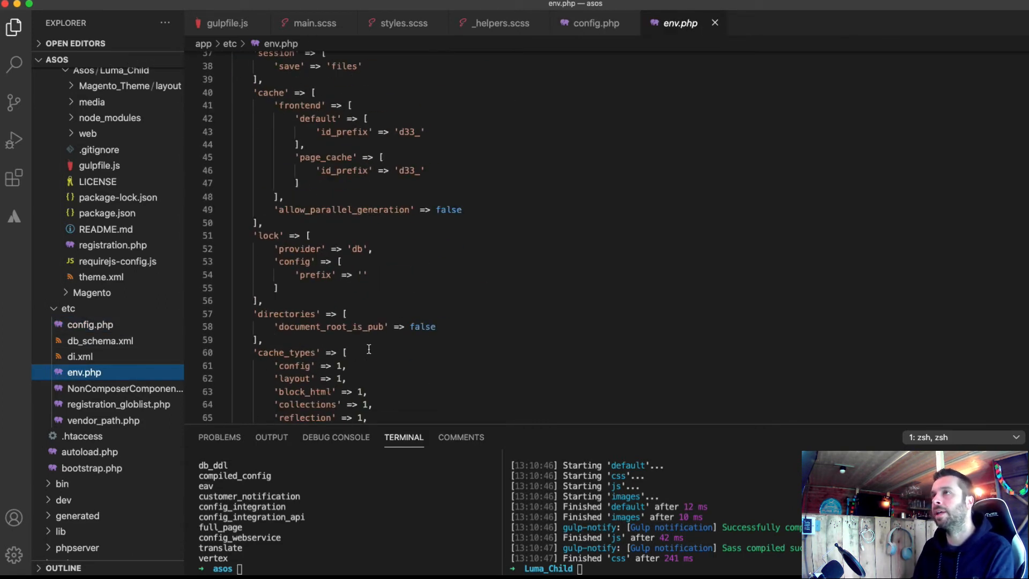
scroll(down, 3)
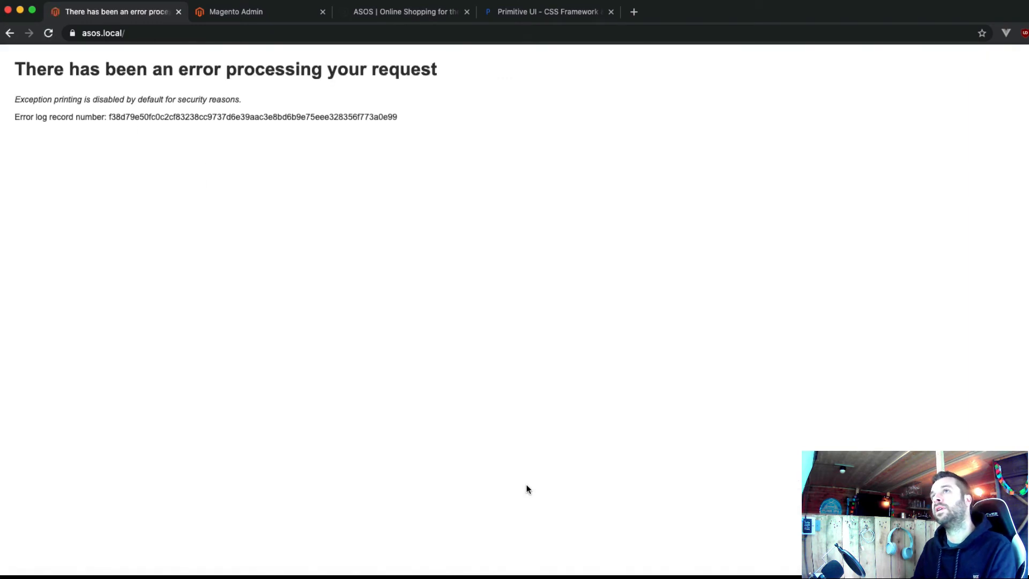
mouse_move(505, 318)
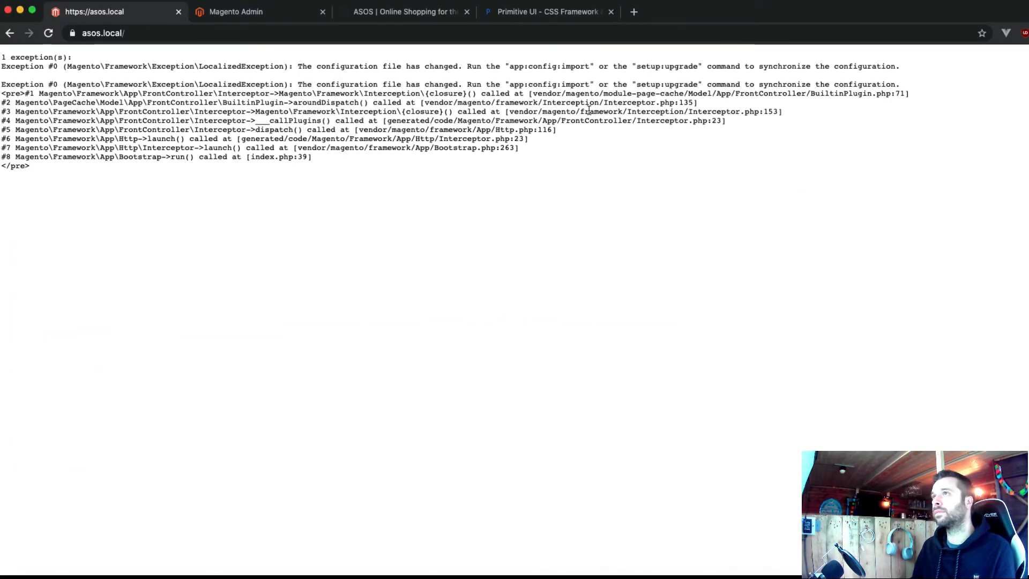
mouse_move(511, 65)
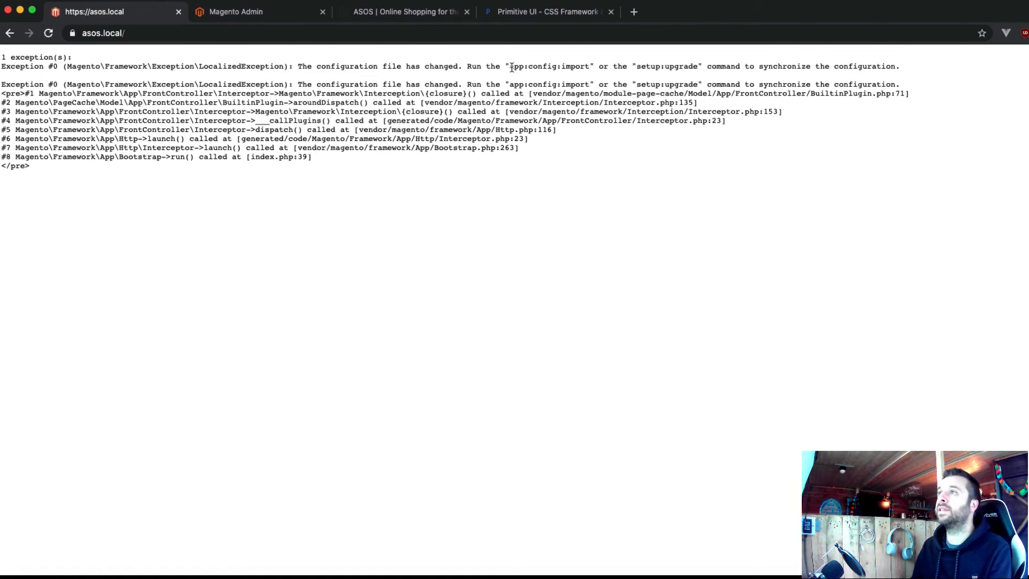
Select the app:config:import command name in the asos.local exception message.
double_click(549, 66)
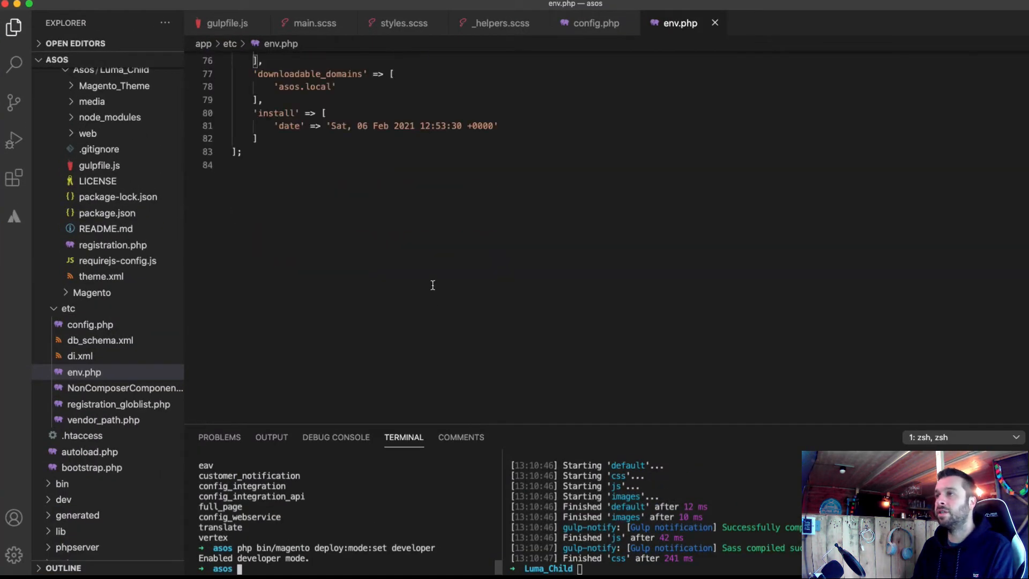
Bring config.php back into view and begin entering 'php bin/magento'.
click(594, 23)
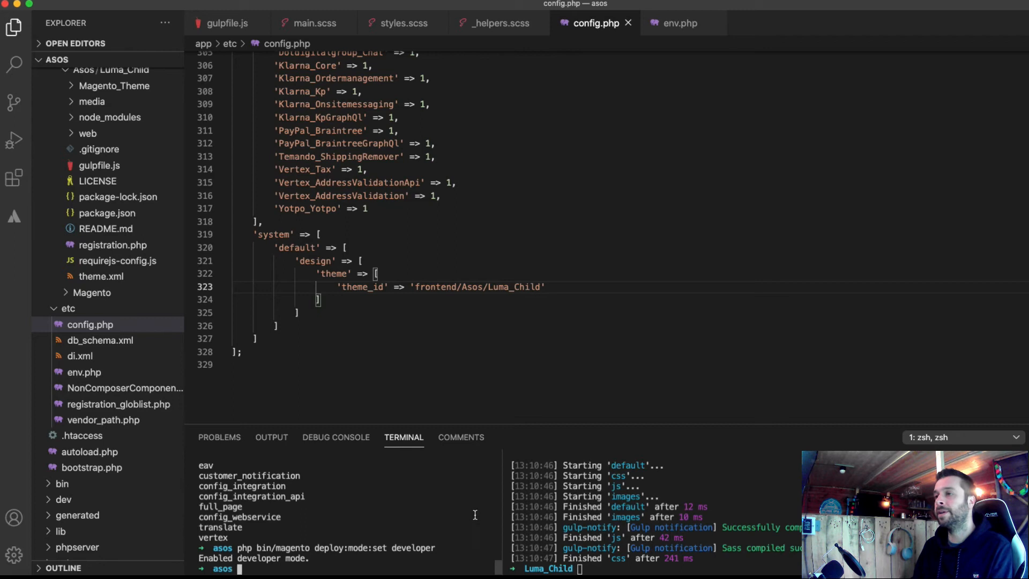
text(php)
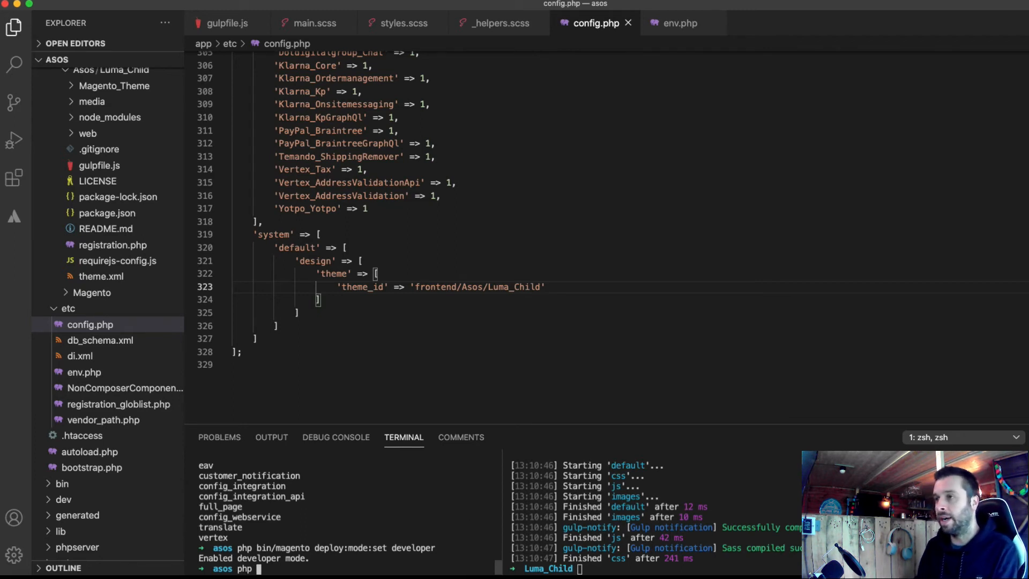
text(bin/)
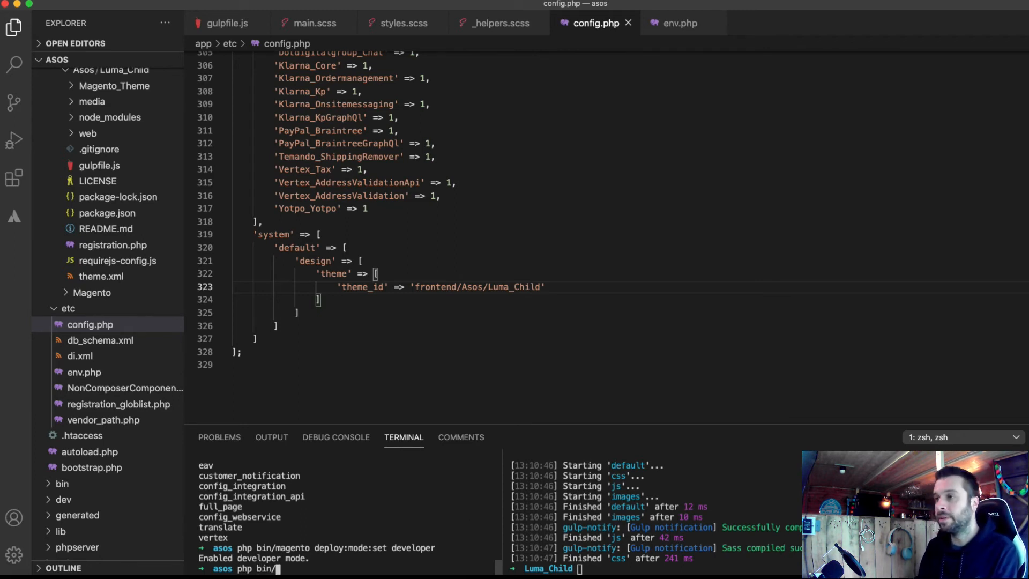
text(magento)
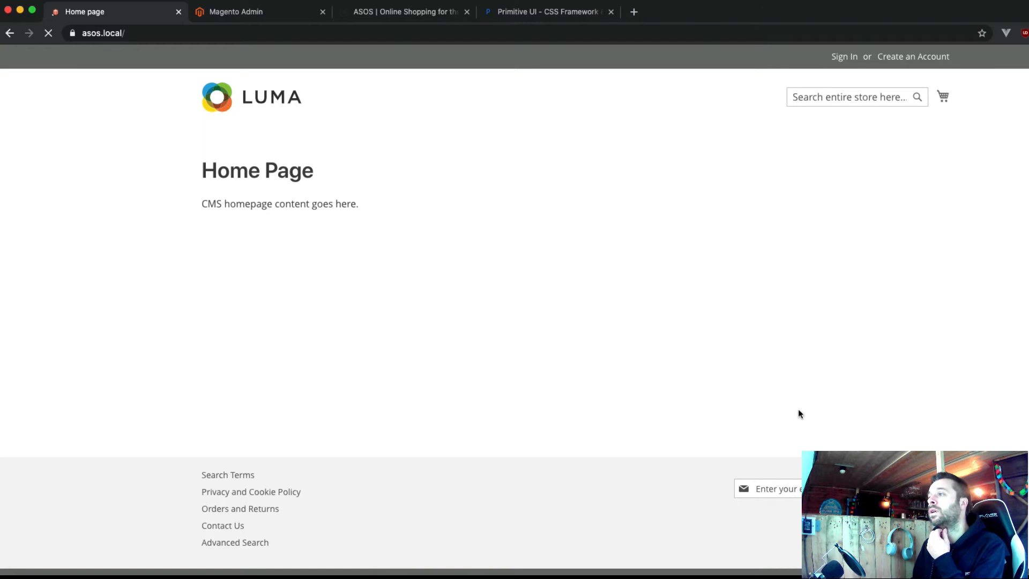
mouse_move(533, 306)
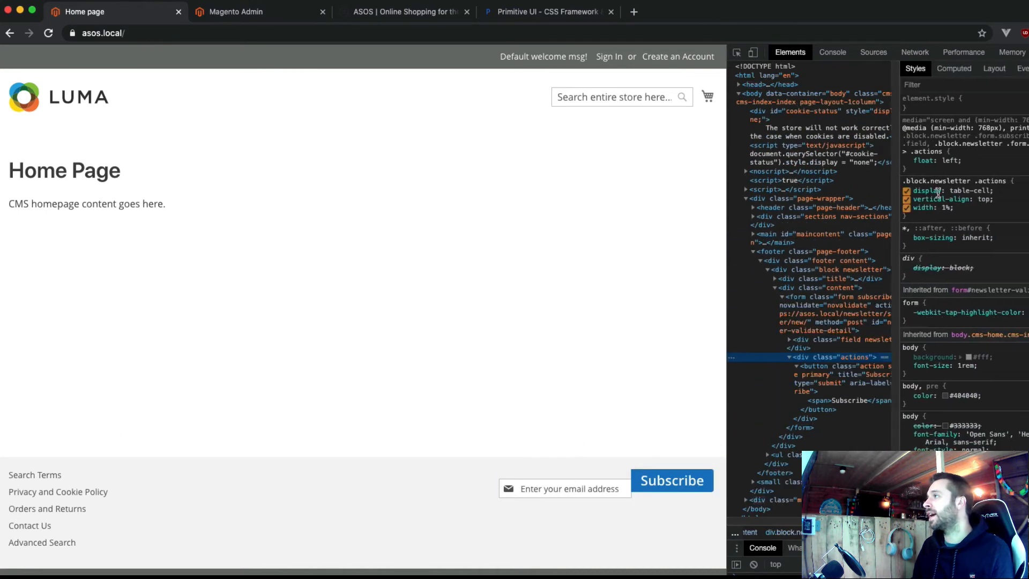
Examine the newsletter actions element's styles in Chrome DevTools on the asos.local storefront.
click(233, 12)
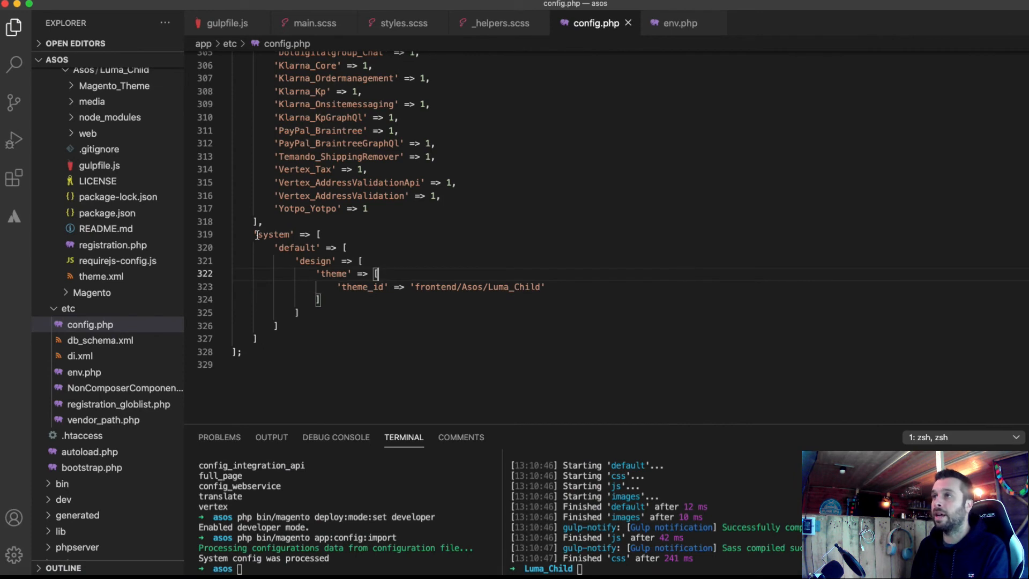
Select the system theme block in config.php, then close tabs including Primitive UI main.scss.
drag(255, 234, 258, 339)
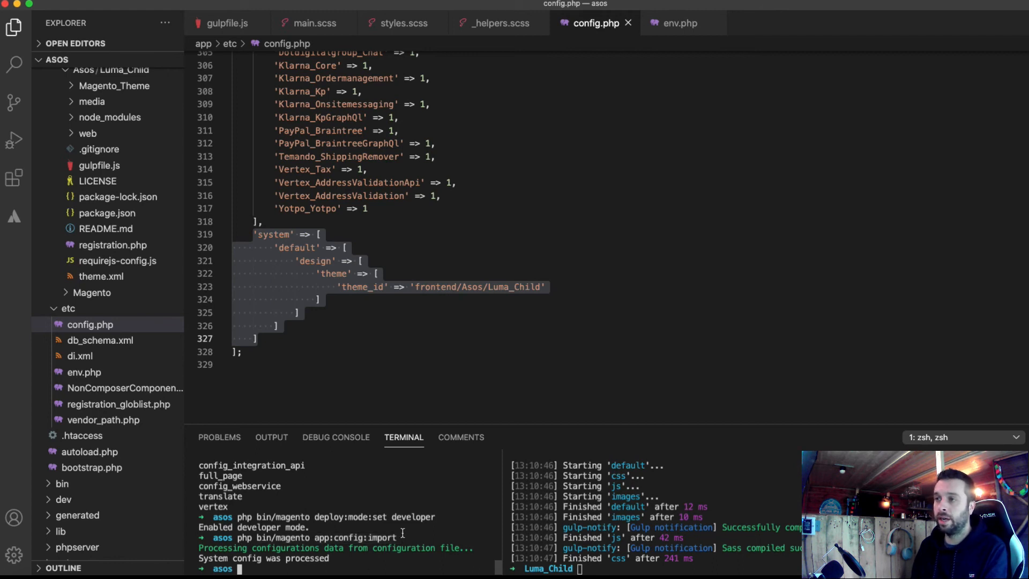
click(589, 23)
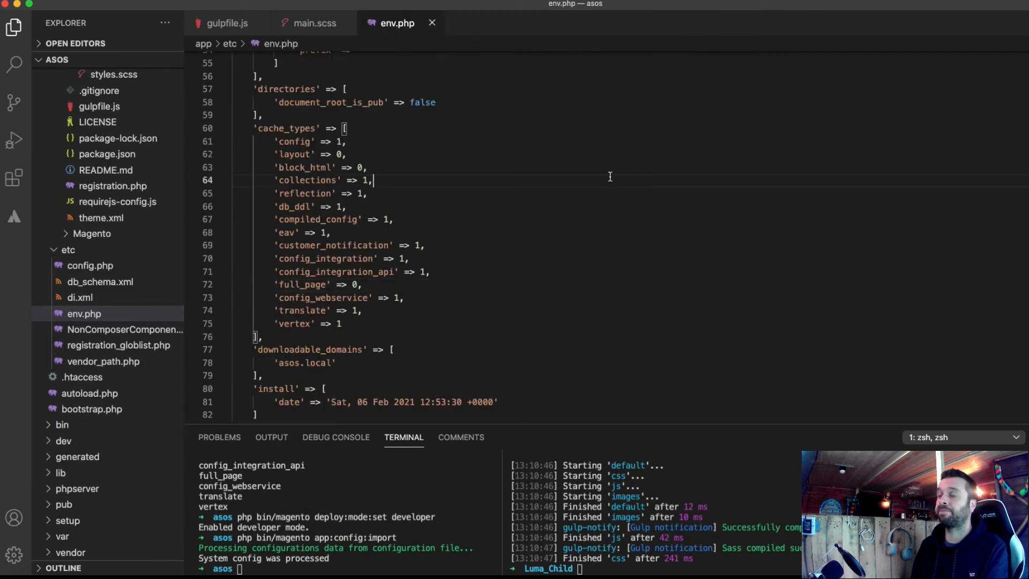
click(311, 23)
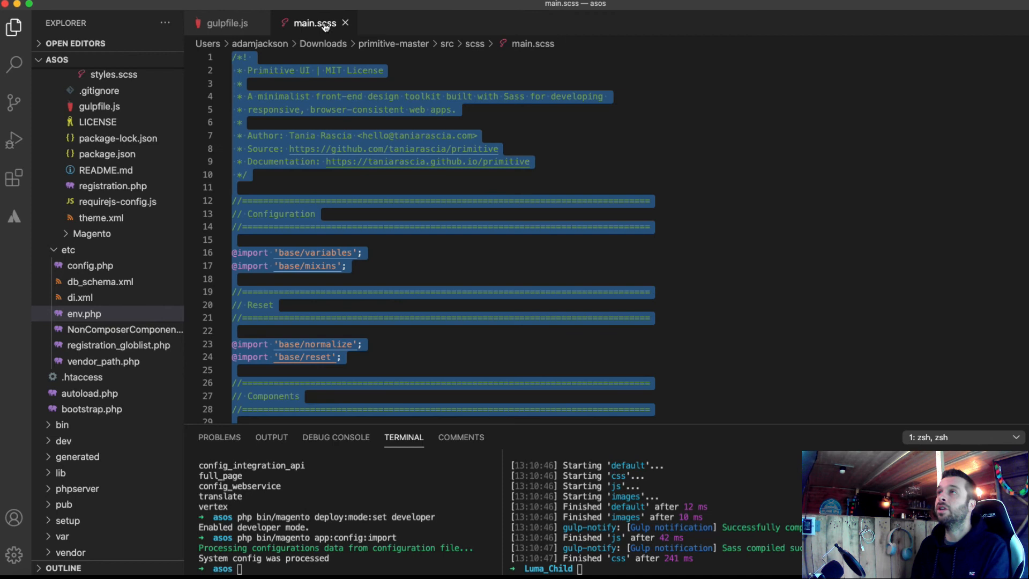
click(226, 23)
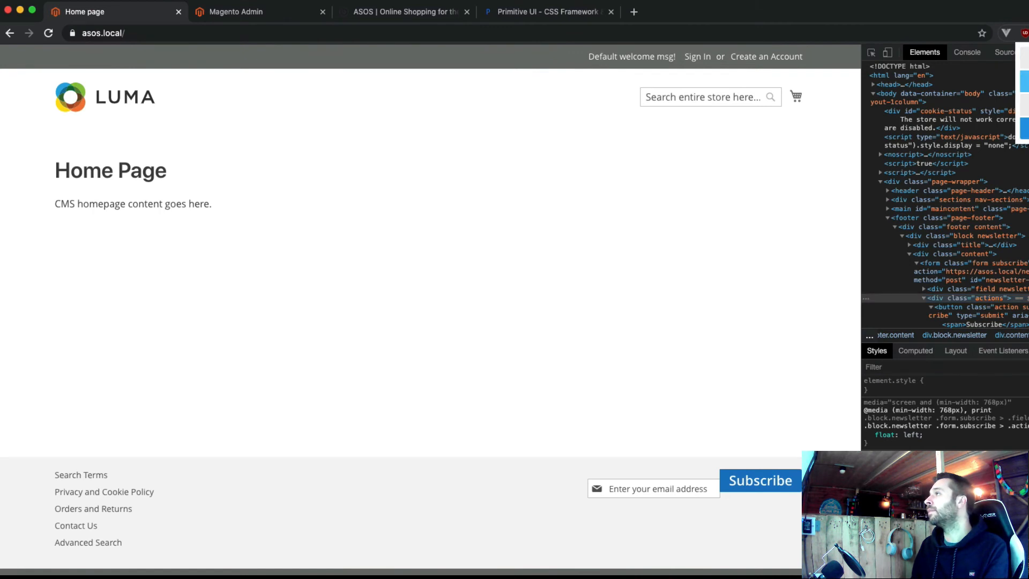
click(1023, 33)
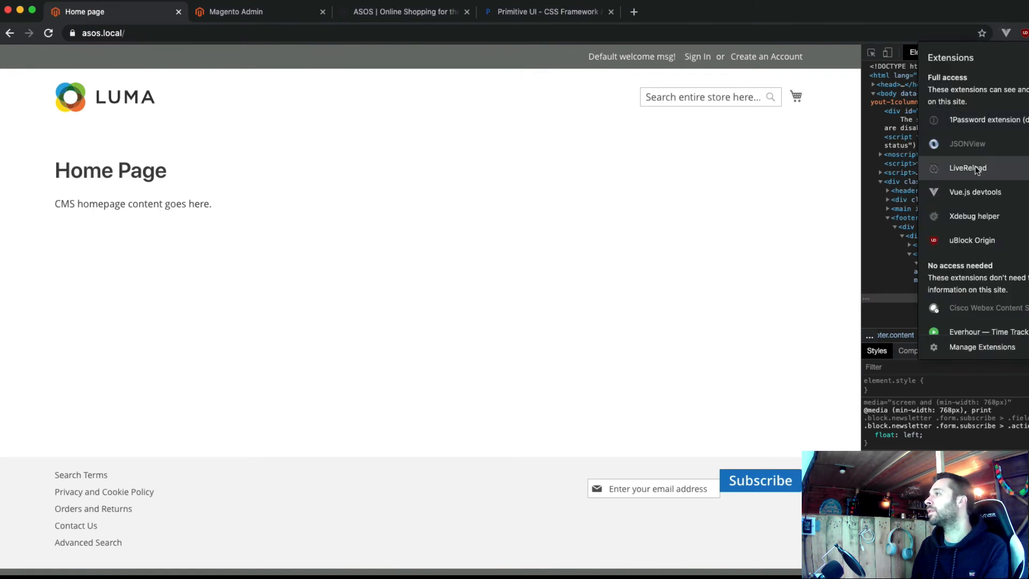
click(968, 167)
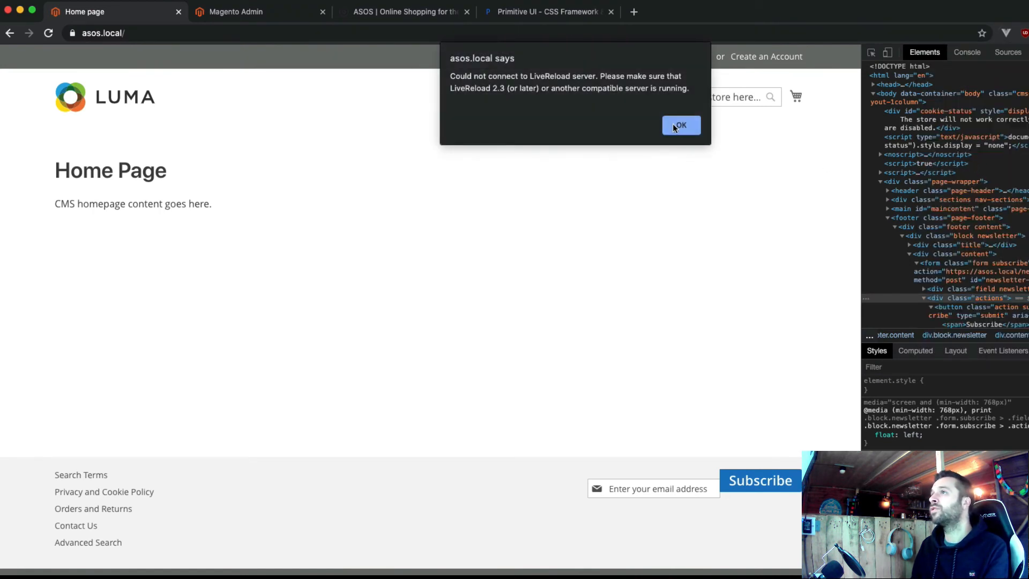
click(681, 126)
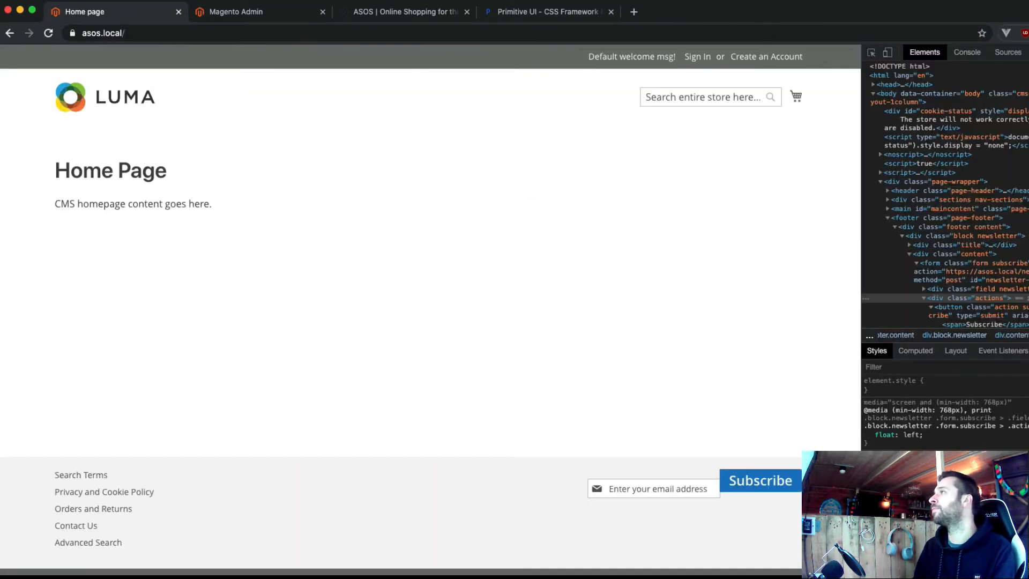
click(1005, 32)
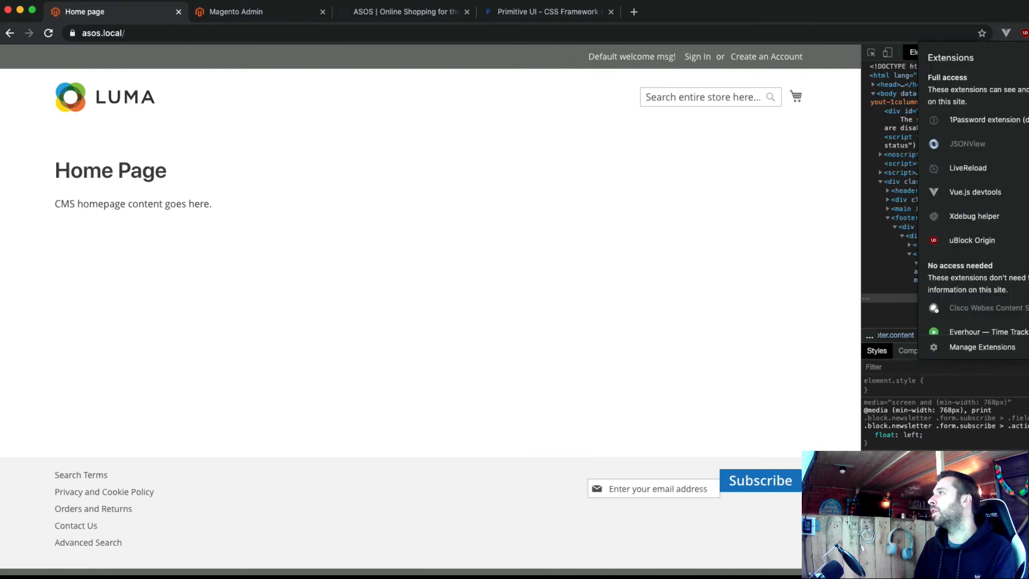
mouse_move(698, 273)
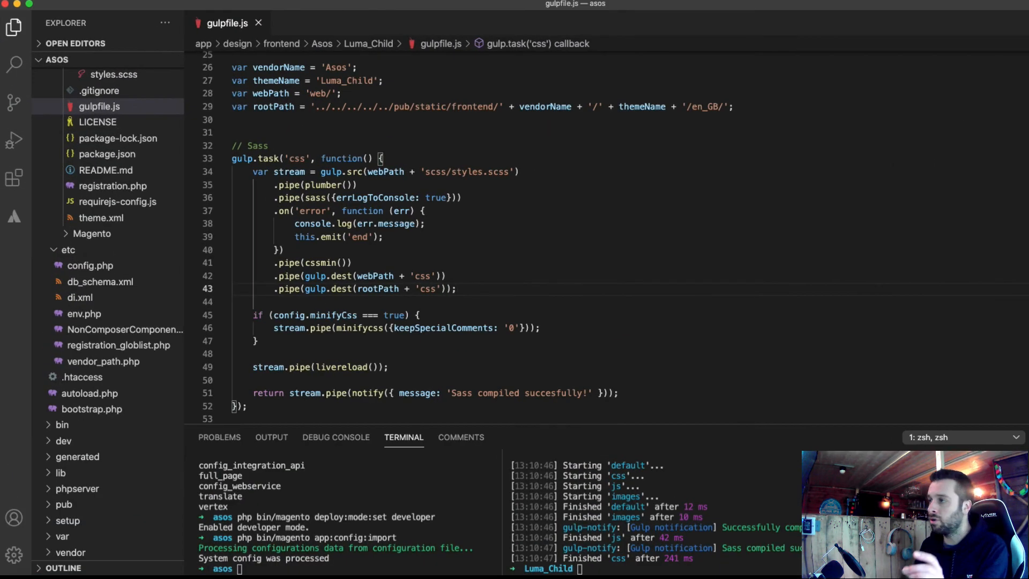
Start 'gulp watch' in the Luma_Child terminal and collapse the theme's web folder.
text(gulp watch)
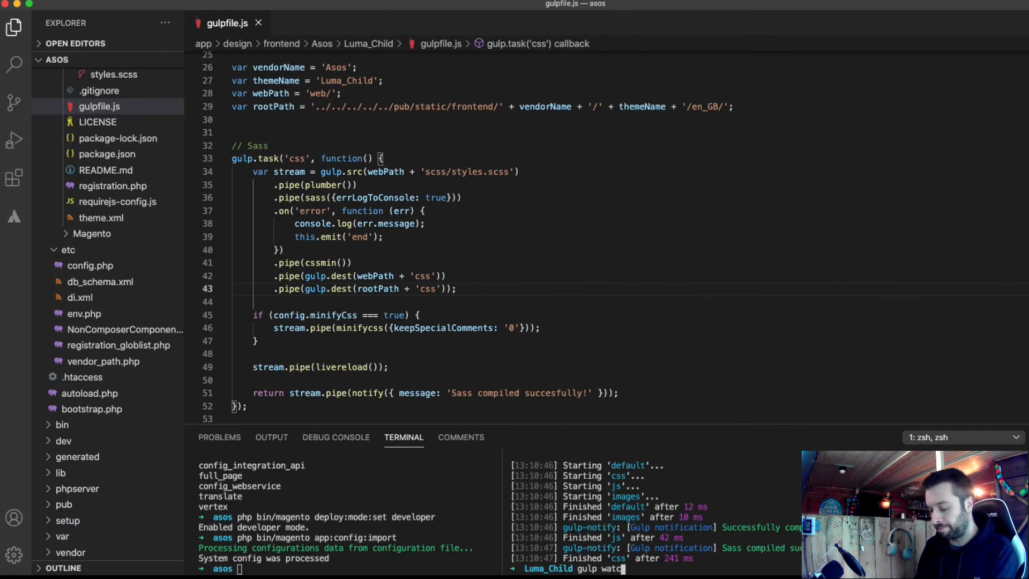
key(enter)
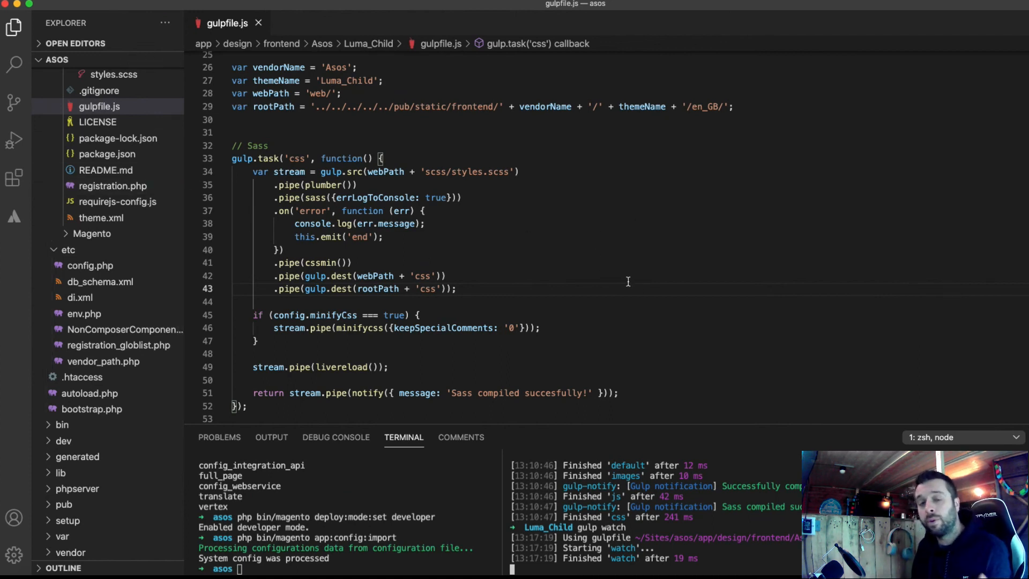
mouse_move(642, 270)
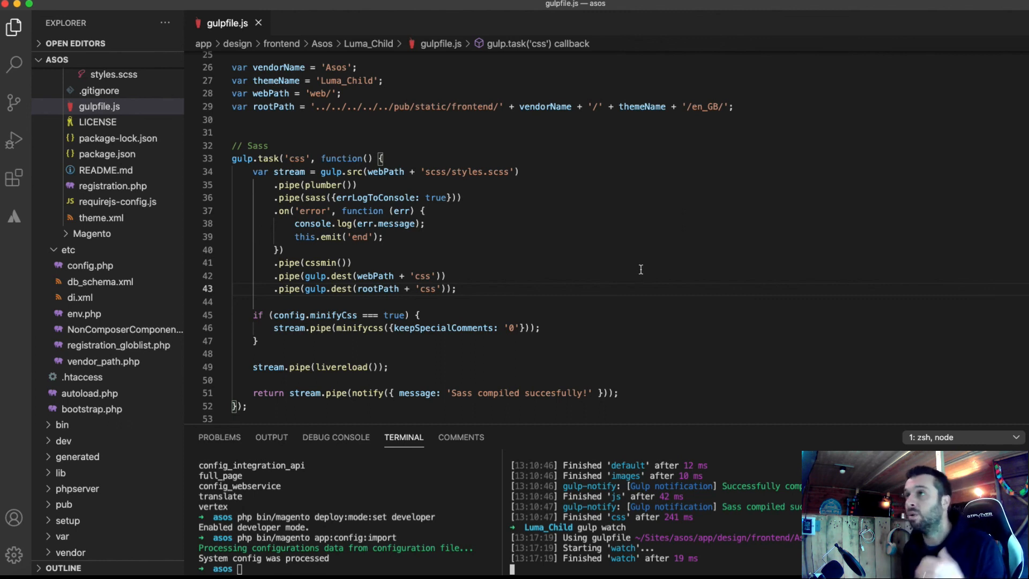
mouse_move(332, 87)
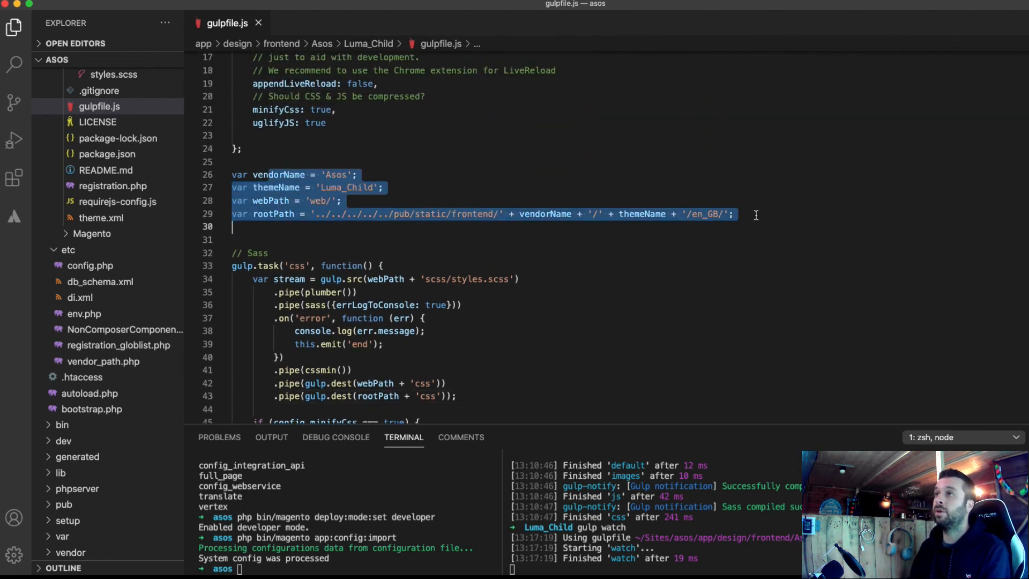
click(259, 23)
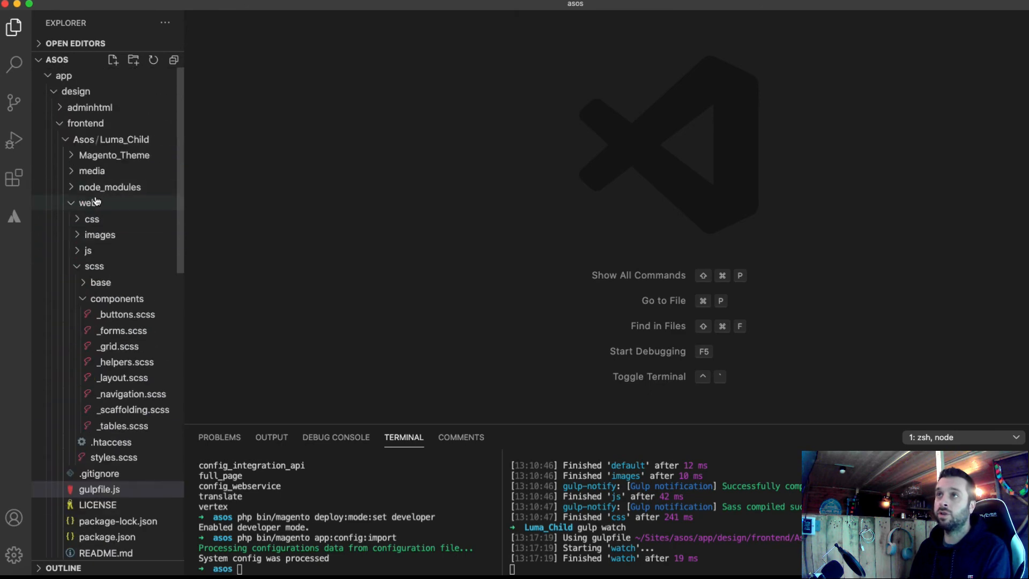
click(87, 202)
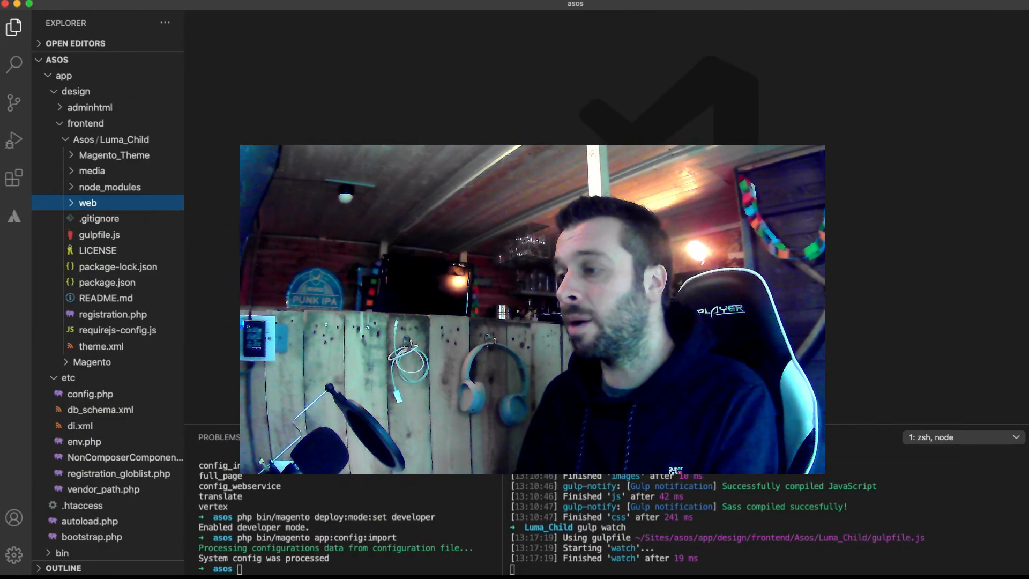